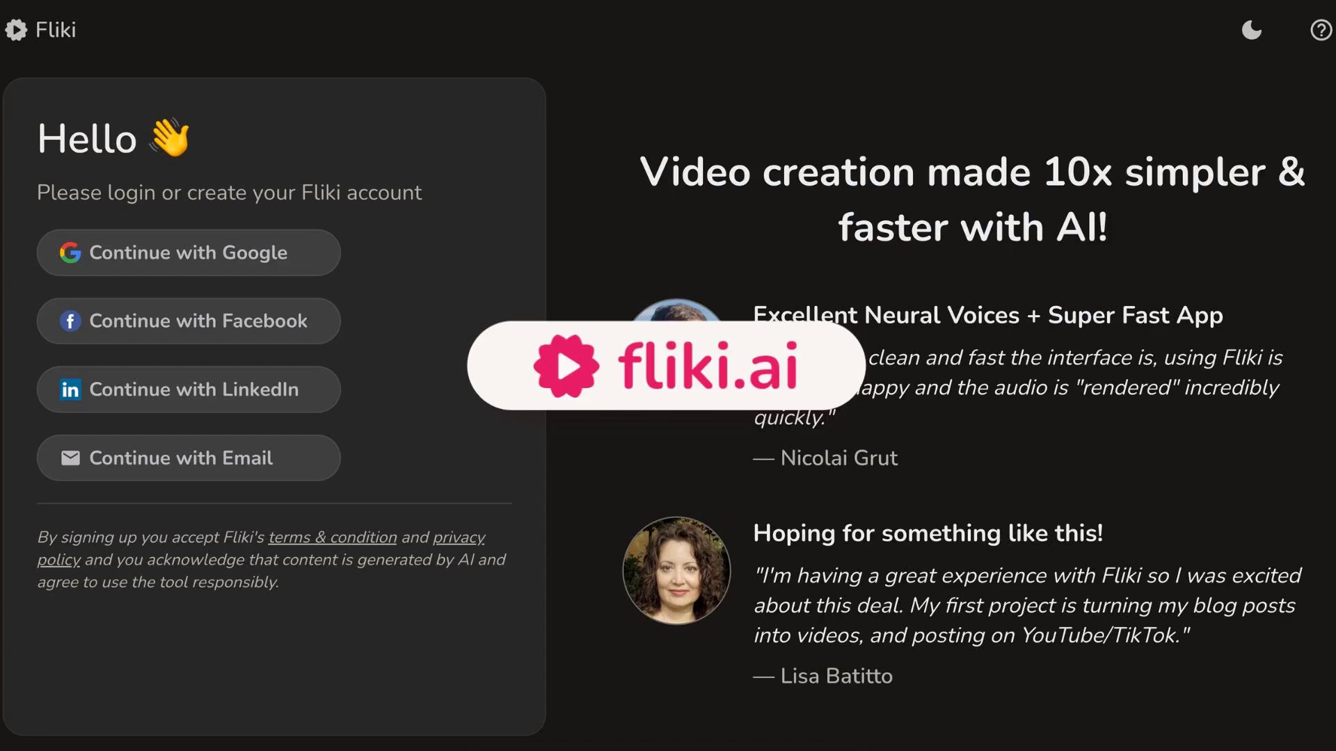
# Step: Sign in to Fliki and land on the empty Demo > AI Avatar folder
pyautogui.click(187, 252)
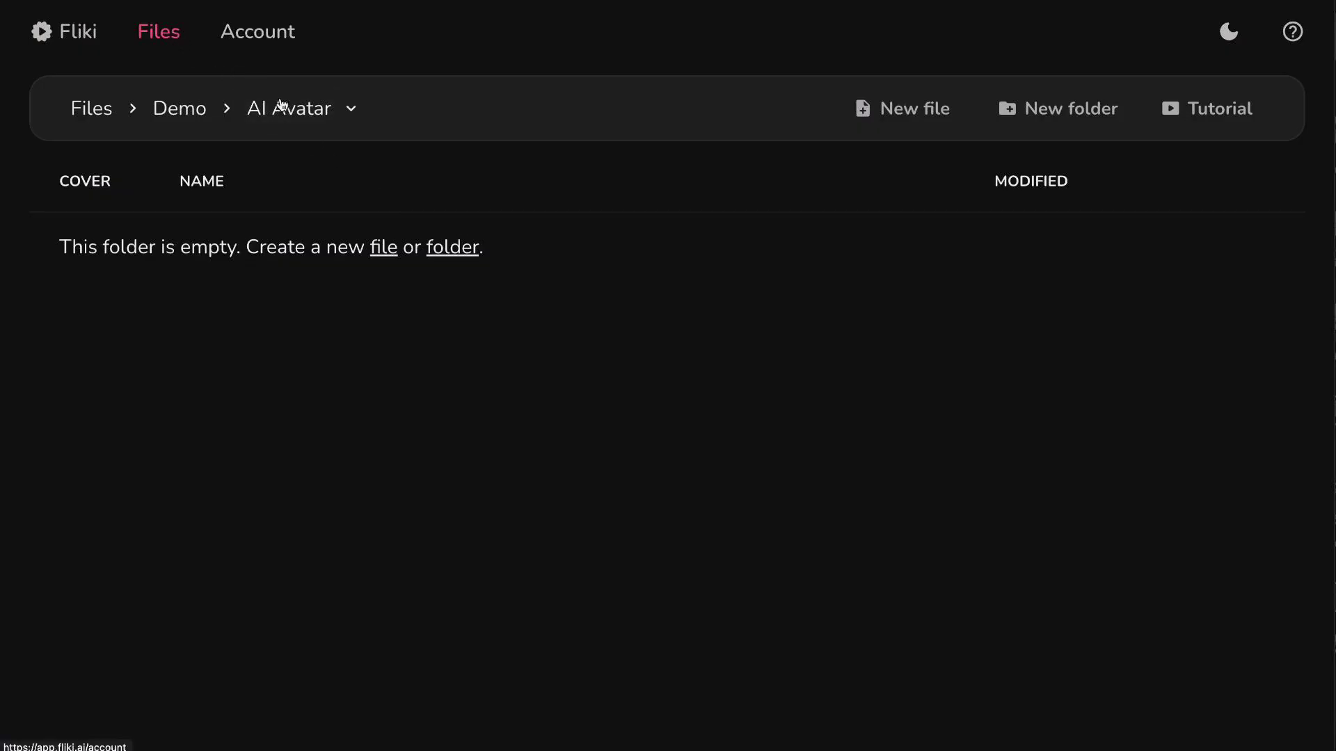
# Step: Create a new 16:9 landscape video file named 'Internal Database Training'
pyautogui.click(901, 108)
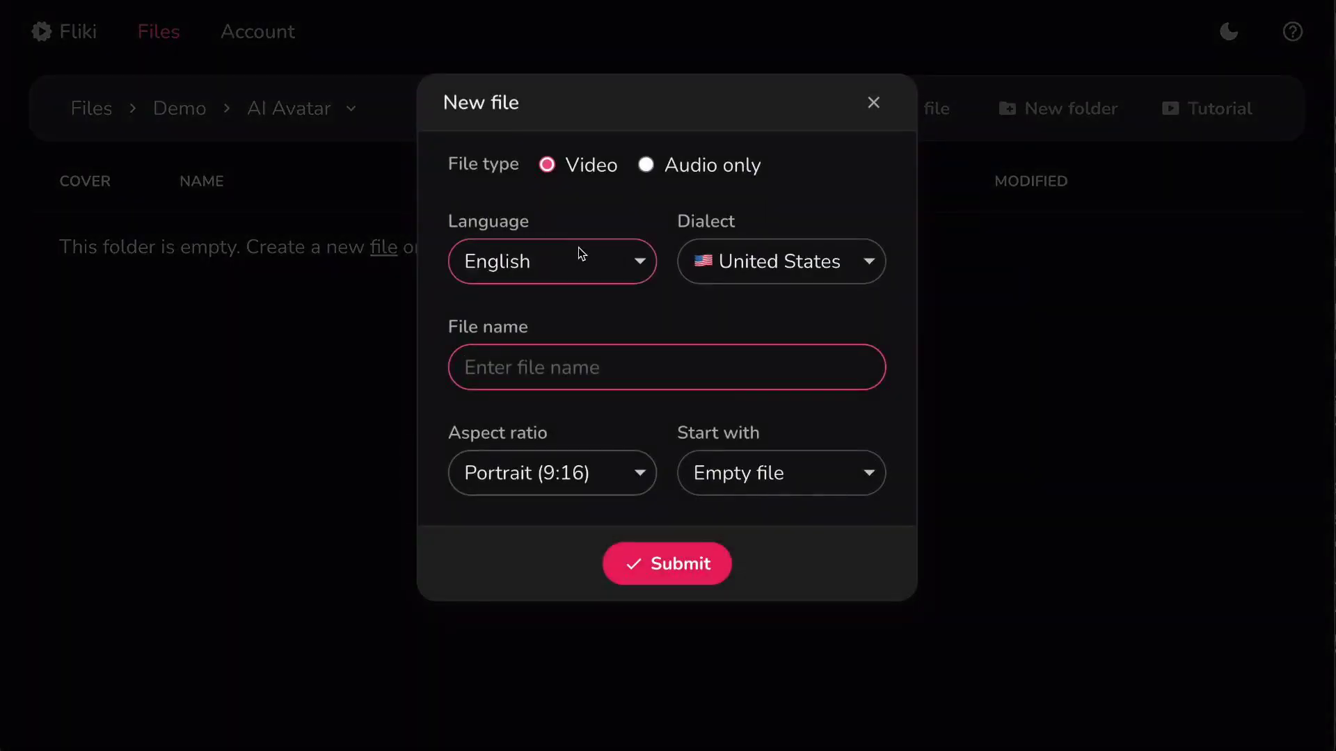
pyautogui.moveTo(712, 271)
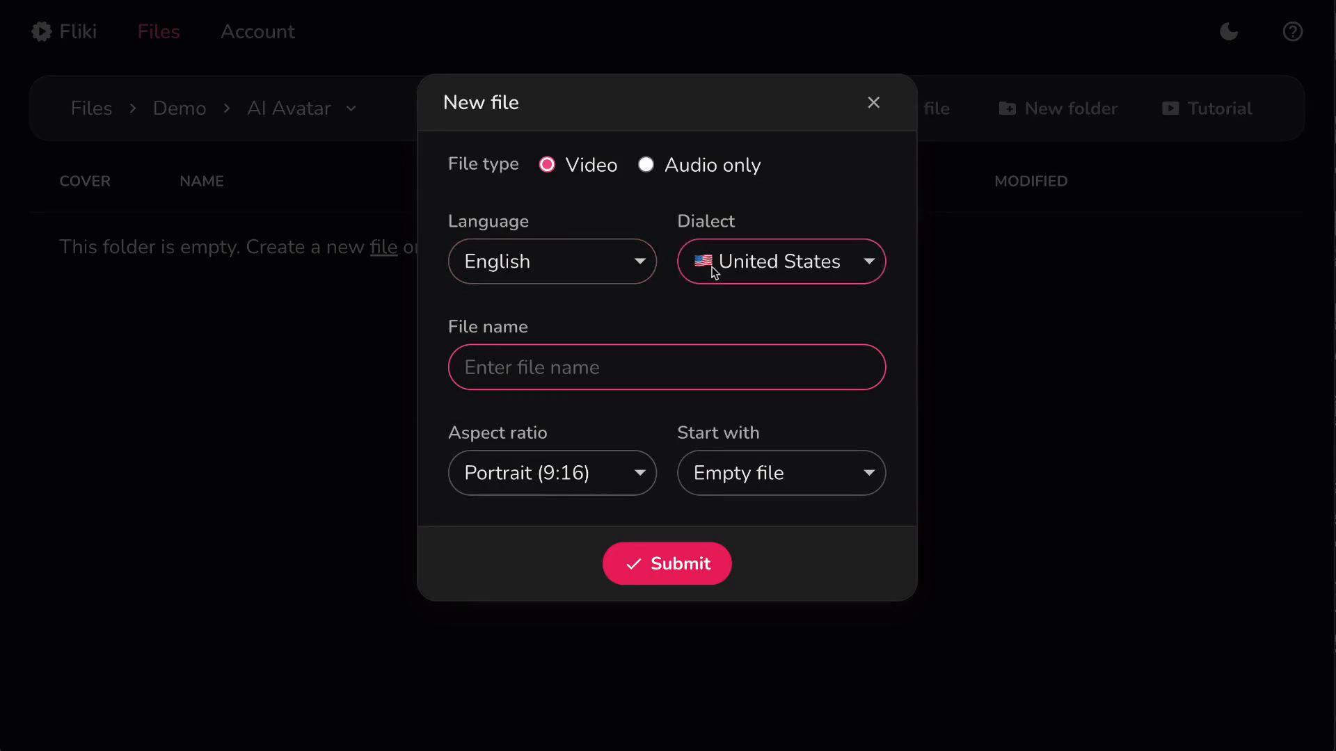
pyautogui.write('Internal Database Training')
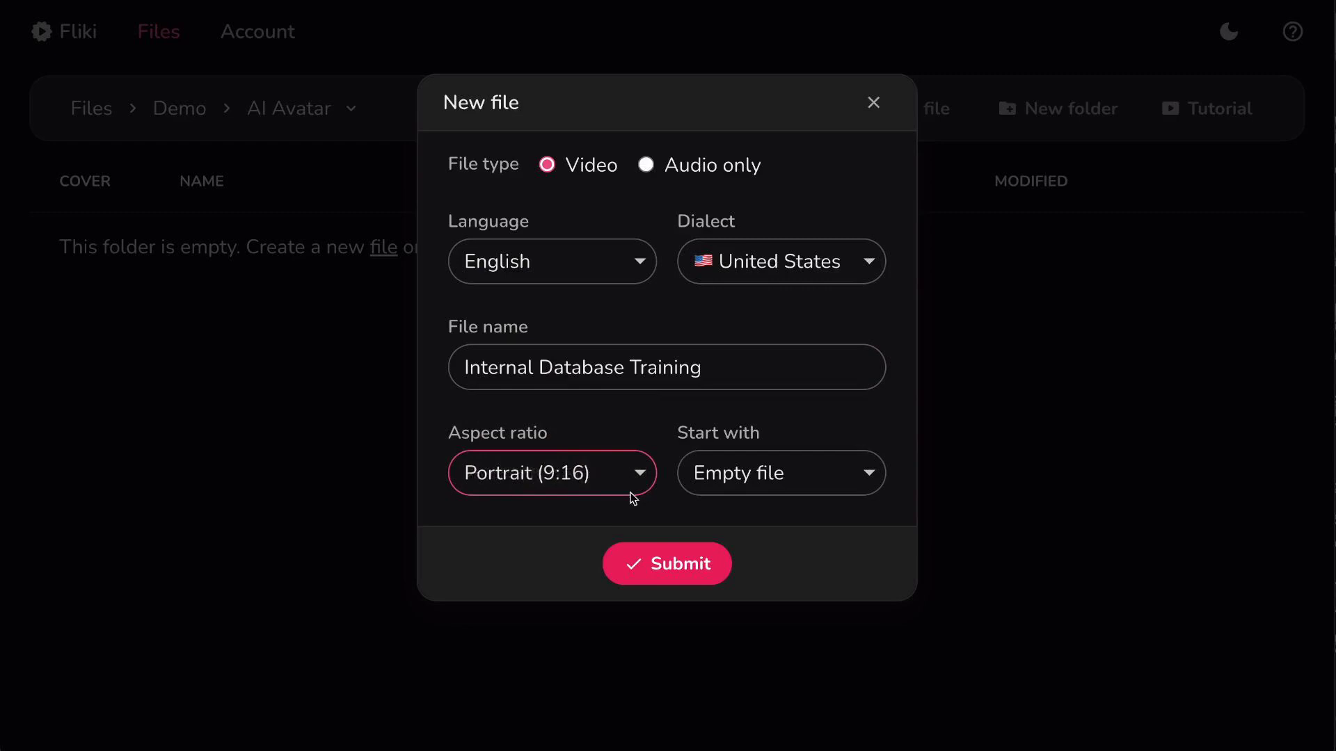
pyautogui.click(667, 563)
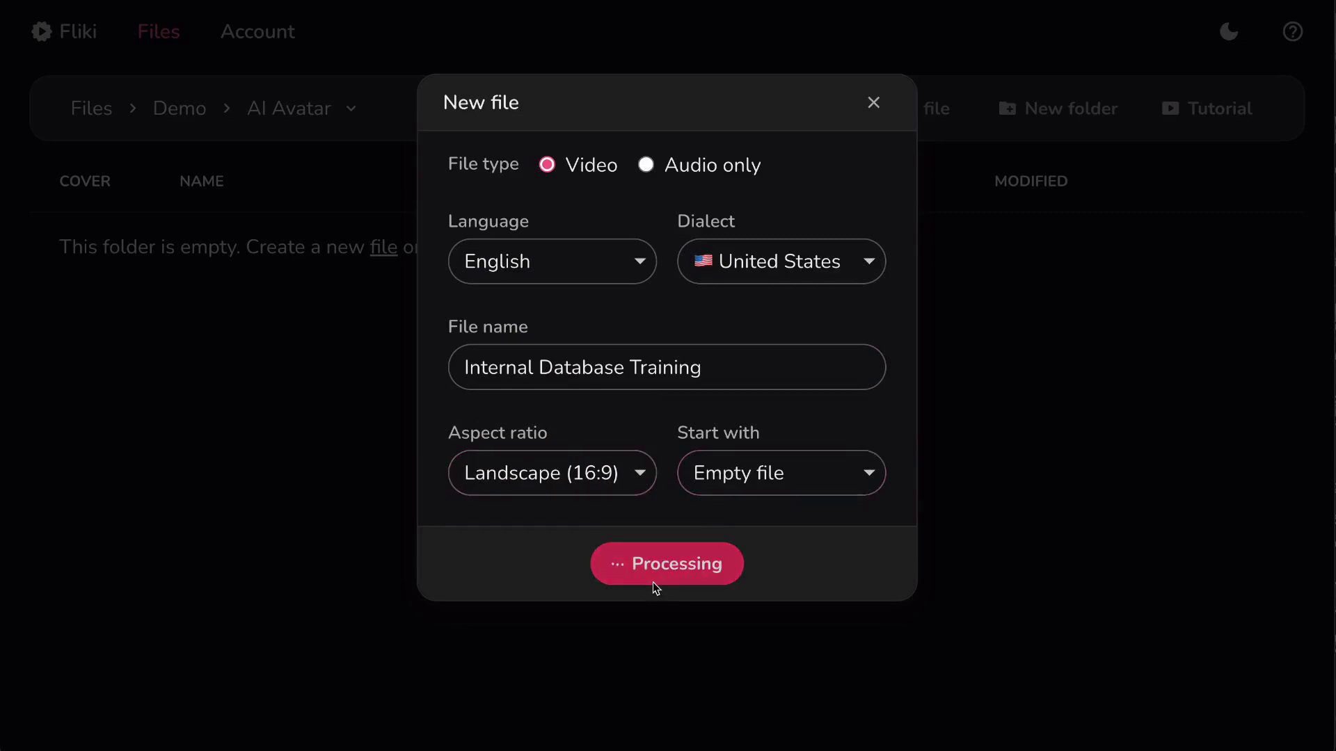
# Step: Switch Scene 1's voiceover voice from Sara to Ramona
pyautogui.click(666, 563)
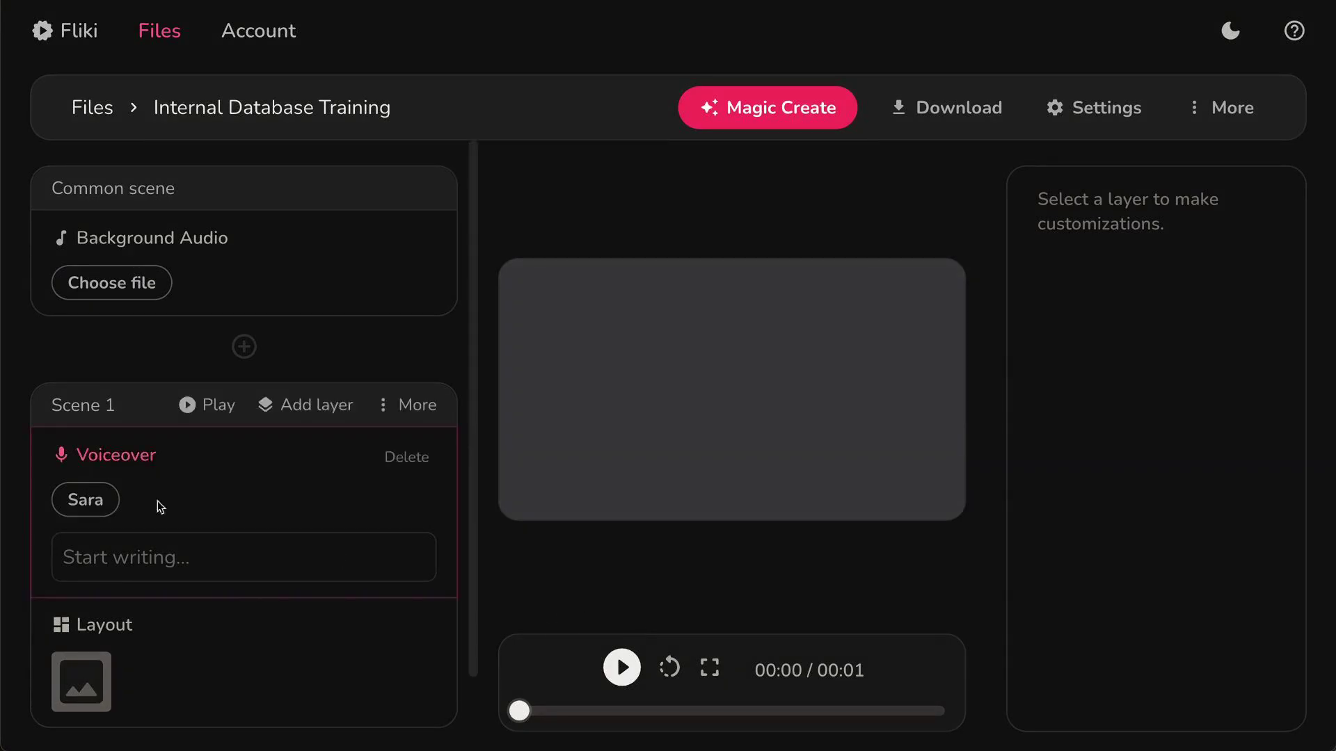
pyautogui.click(84, 499)
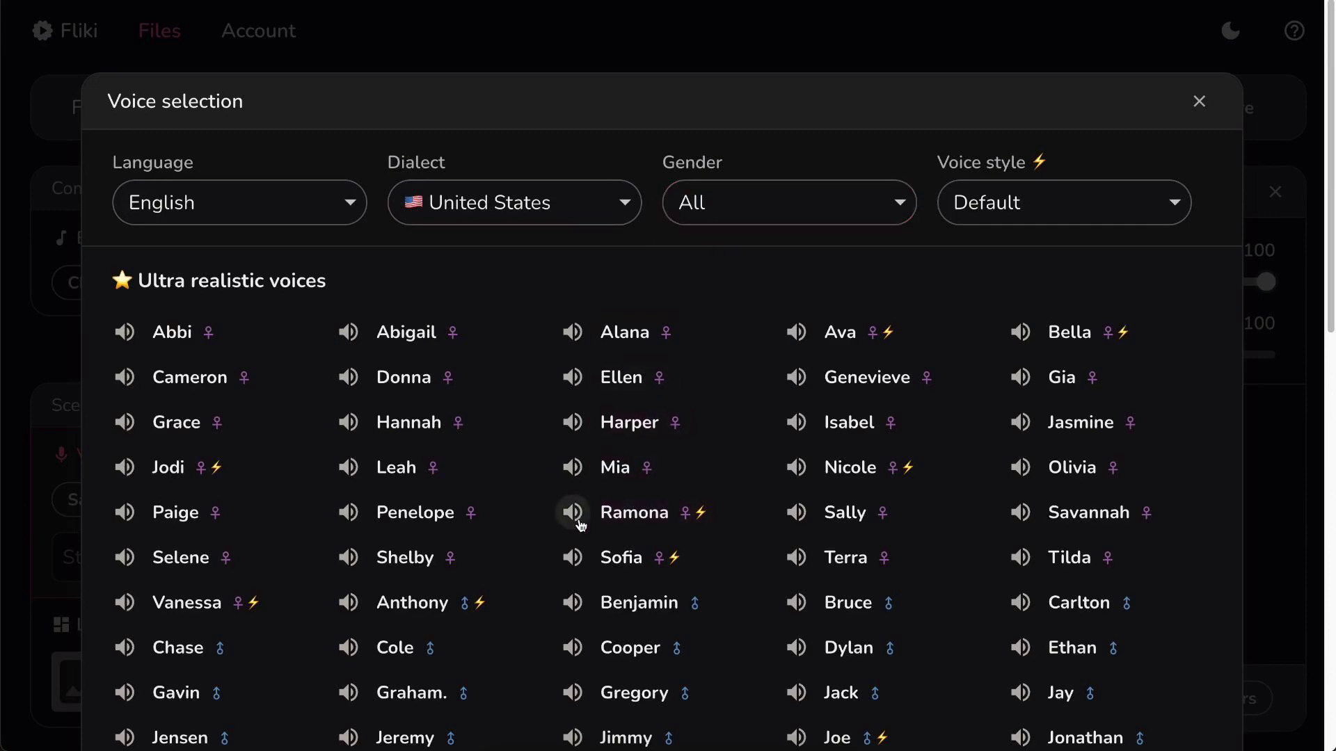
pyautogui.click(634, 512)
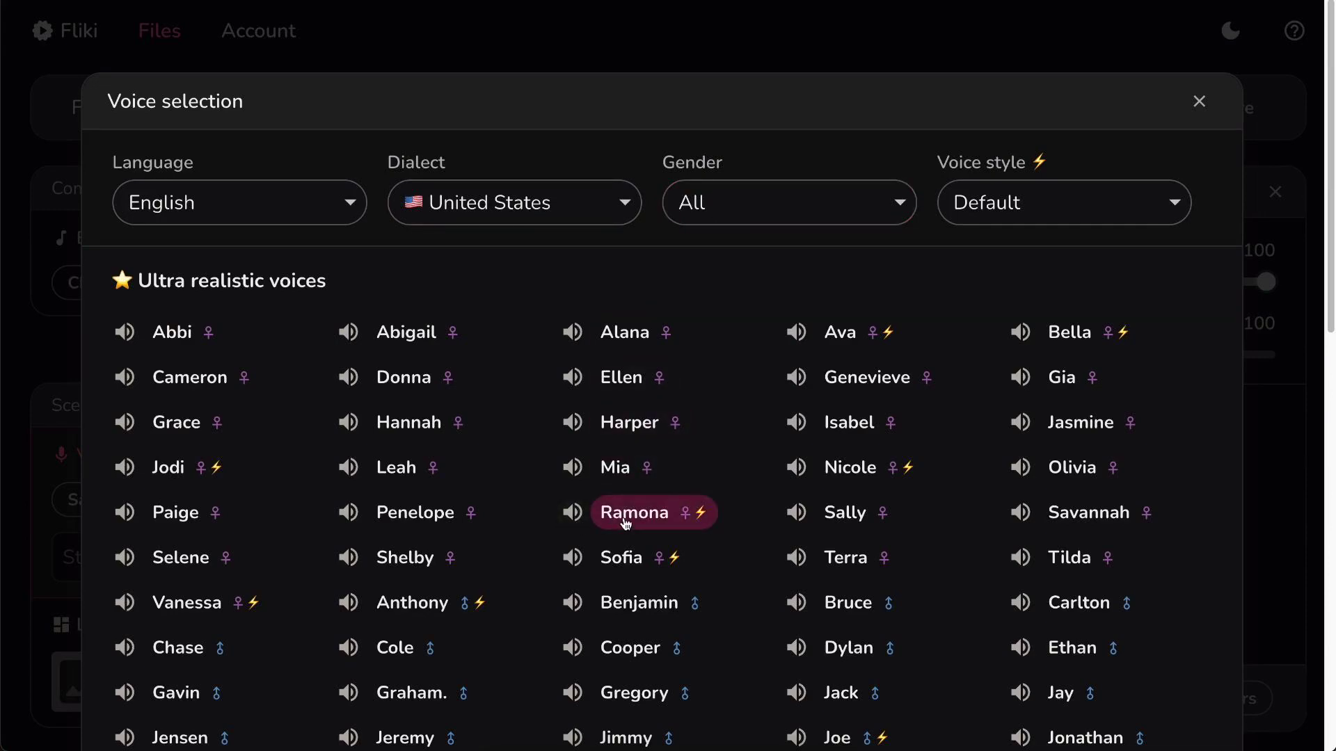
pyautogui.scroll(-3)
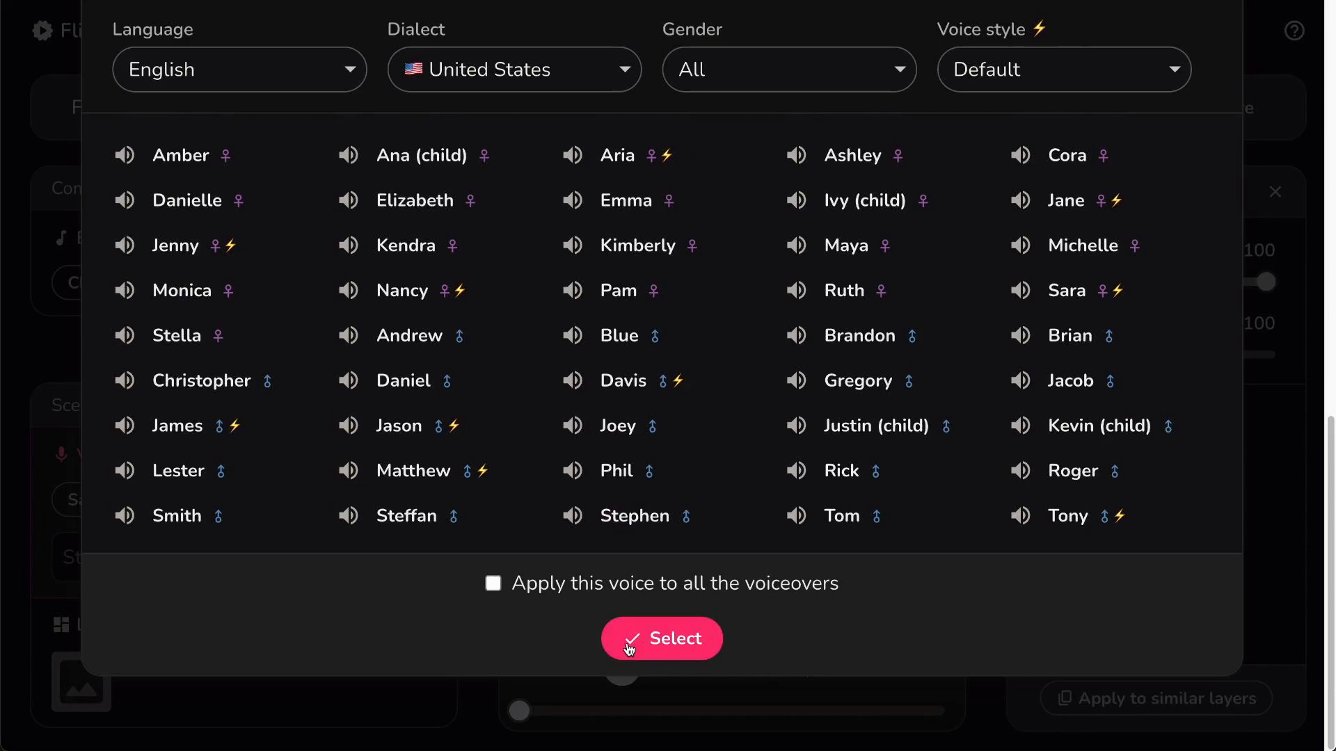
pyautogui.click(662, 638)
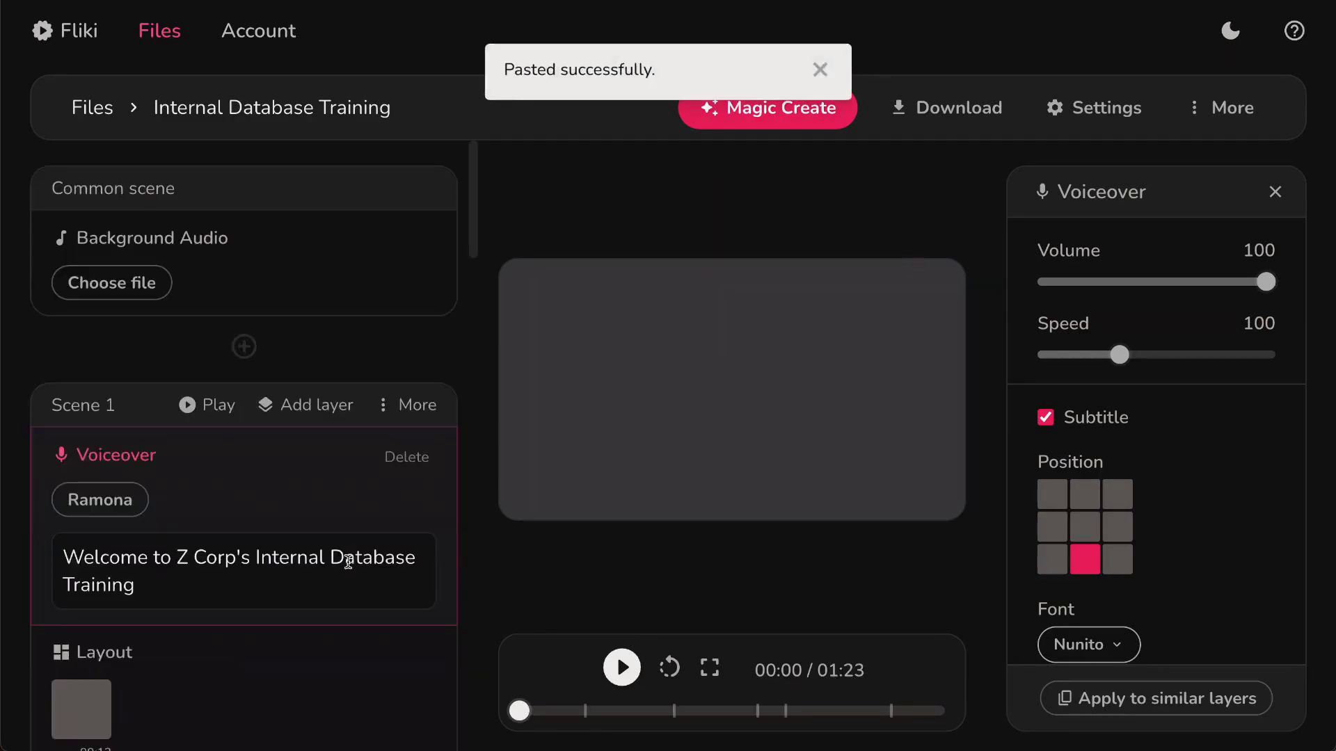
# Step: Insert an Avatar layer into Scene 1 over the office backdrop
pyautogui.click(313, 405)
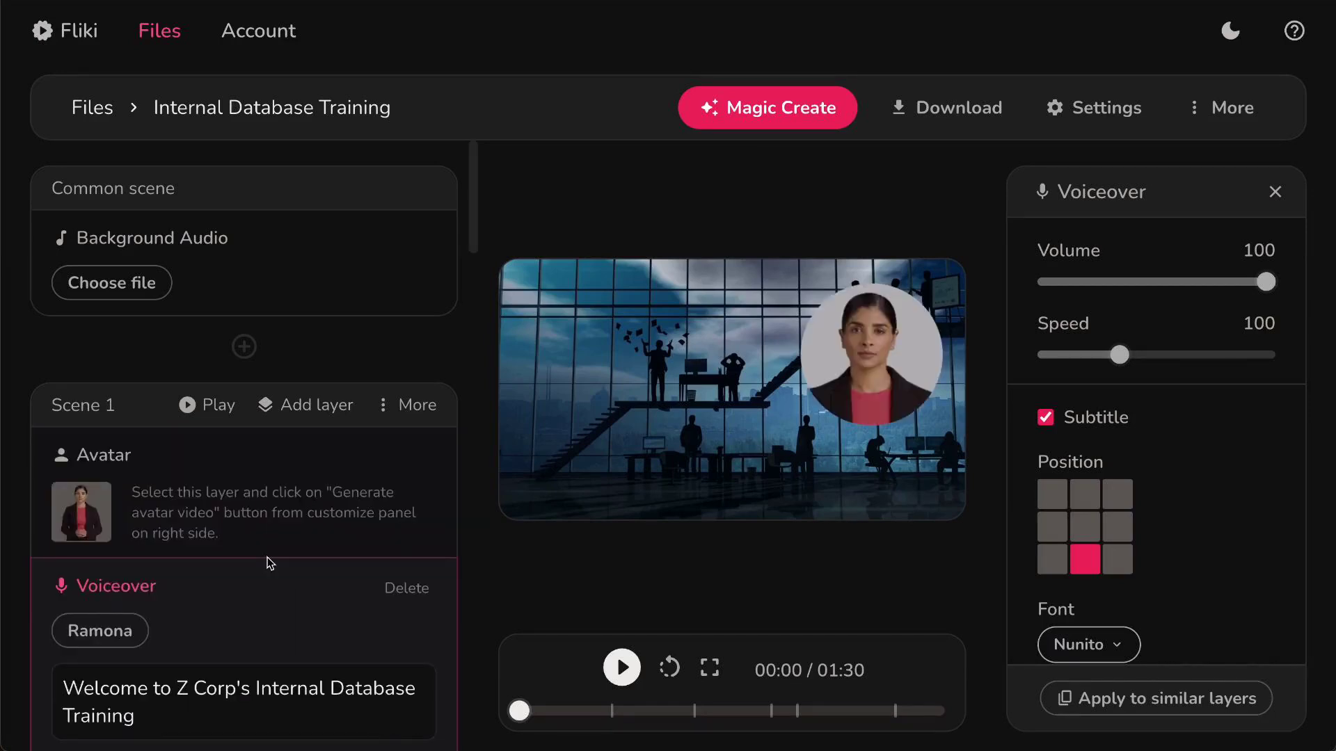
# Step: Open the Avatar layer's Stock avatars picker and browse presenters like Alyssa, Amy and Anita
pyautogui.click(103, 455)
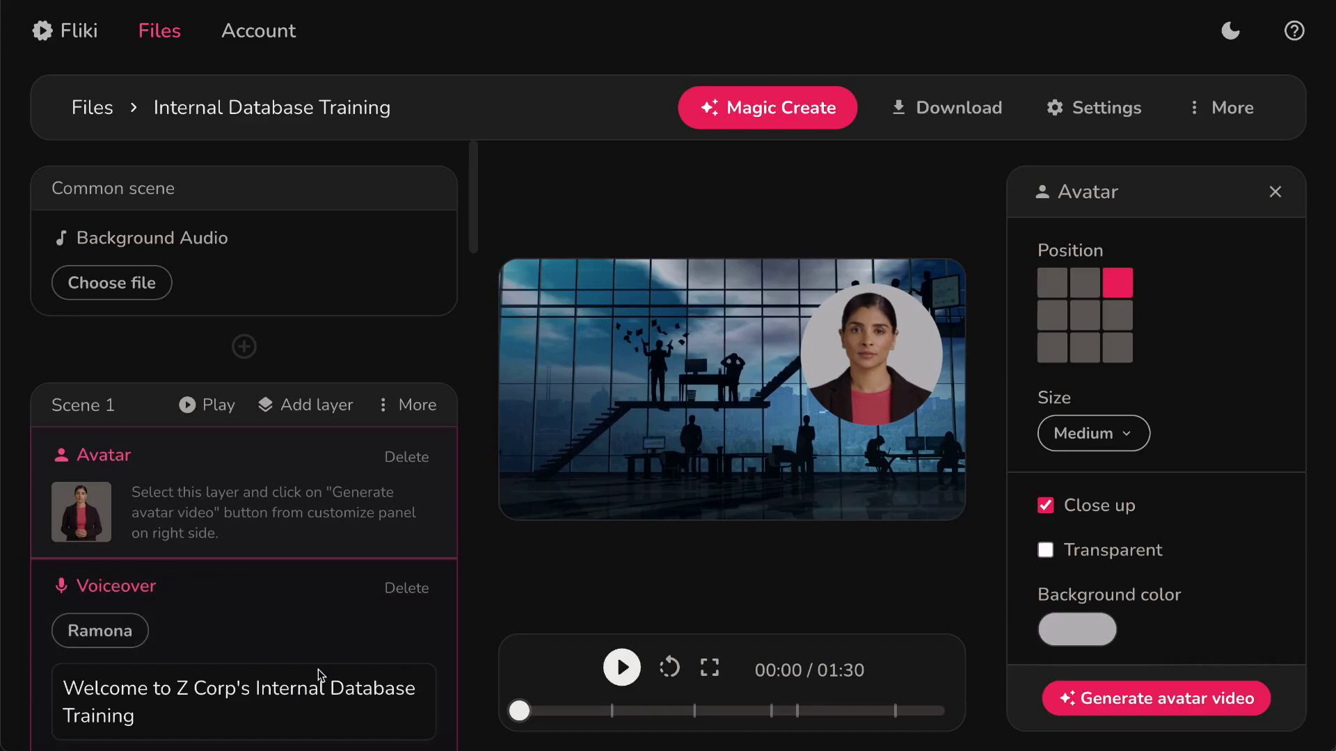
pyautogui.click(81, 512)
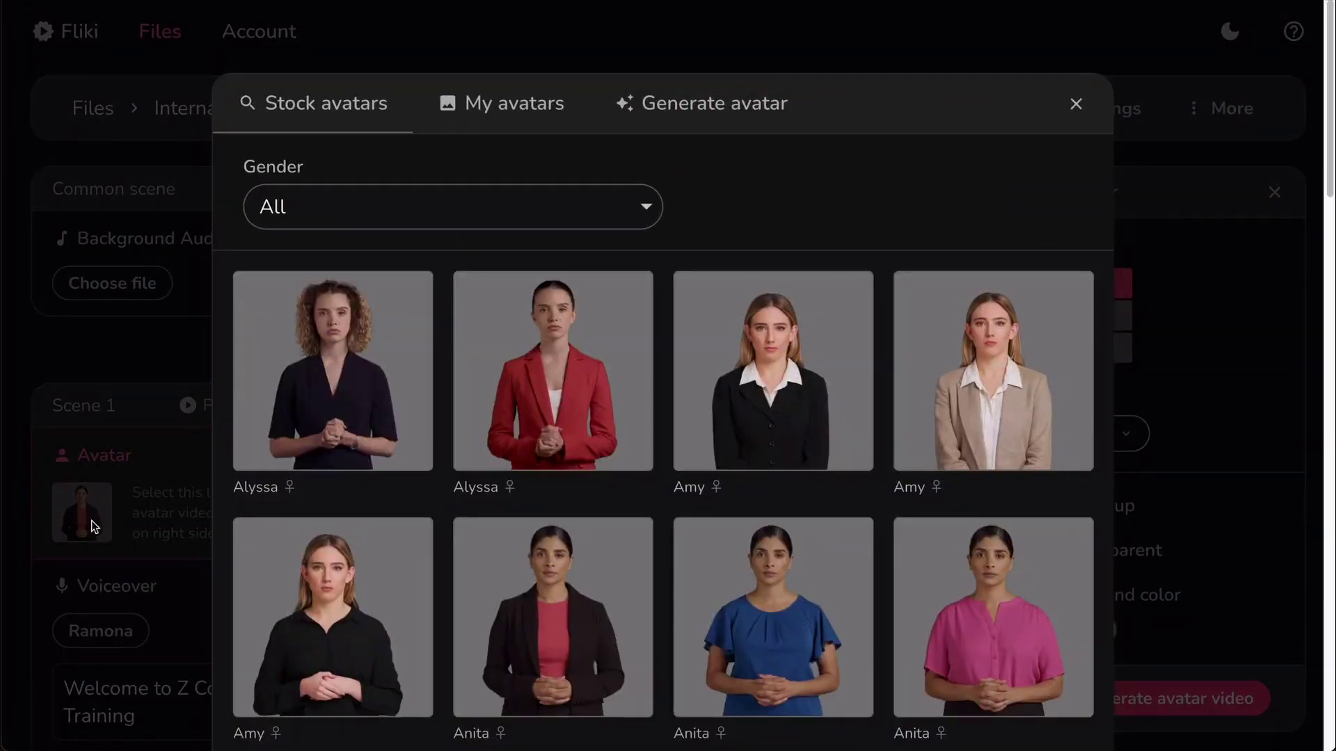
pyautogui.scroll(-3)
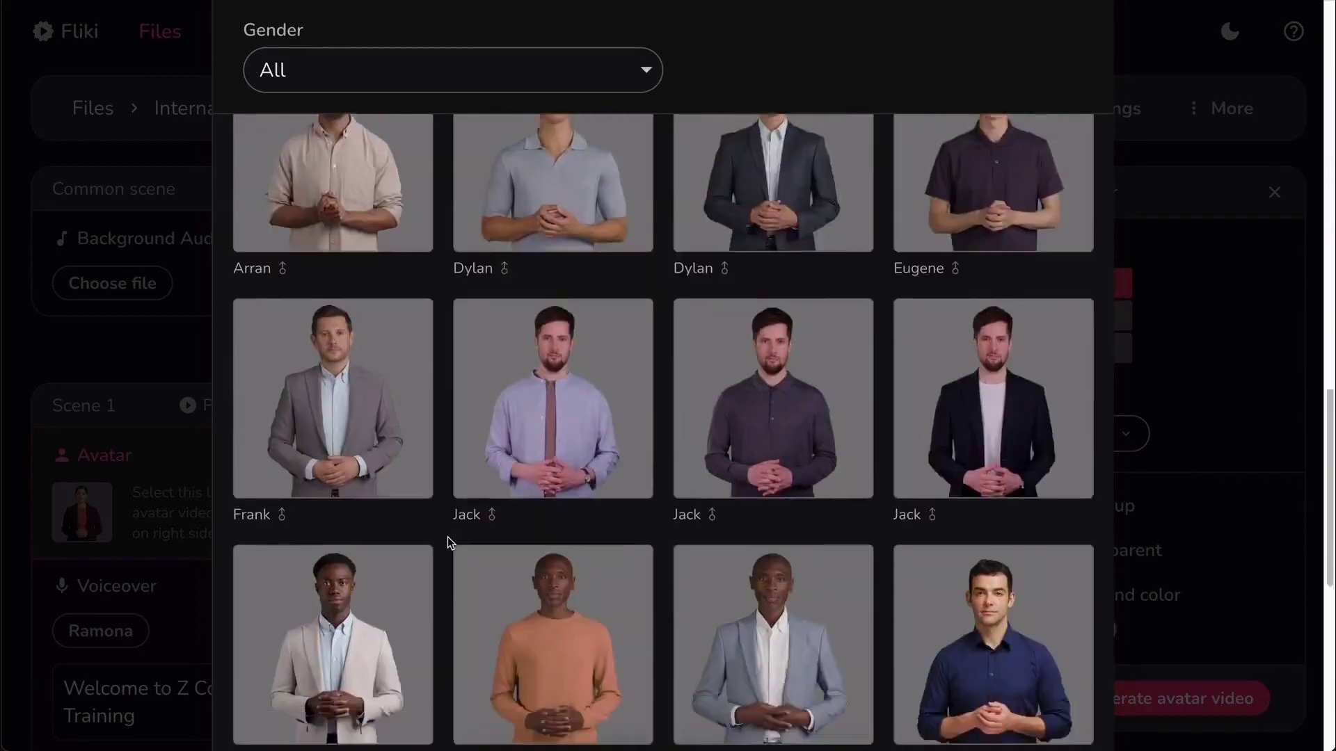
pyautogui.scroll(3)
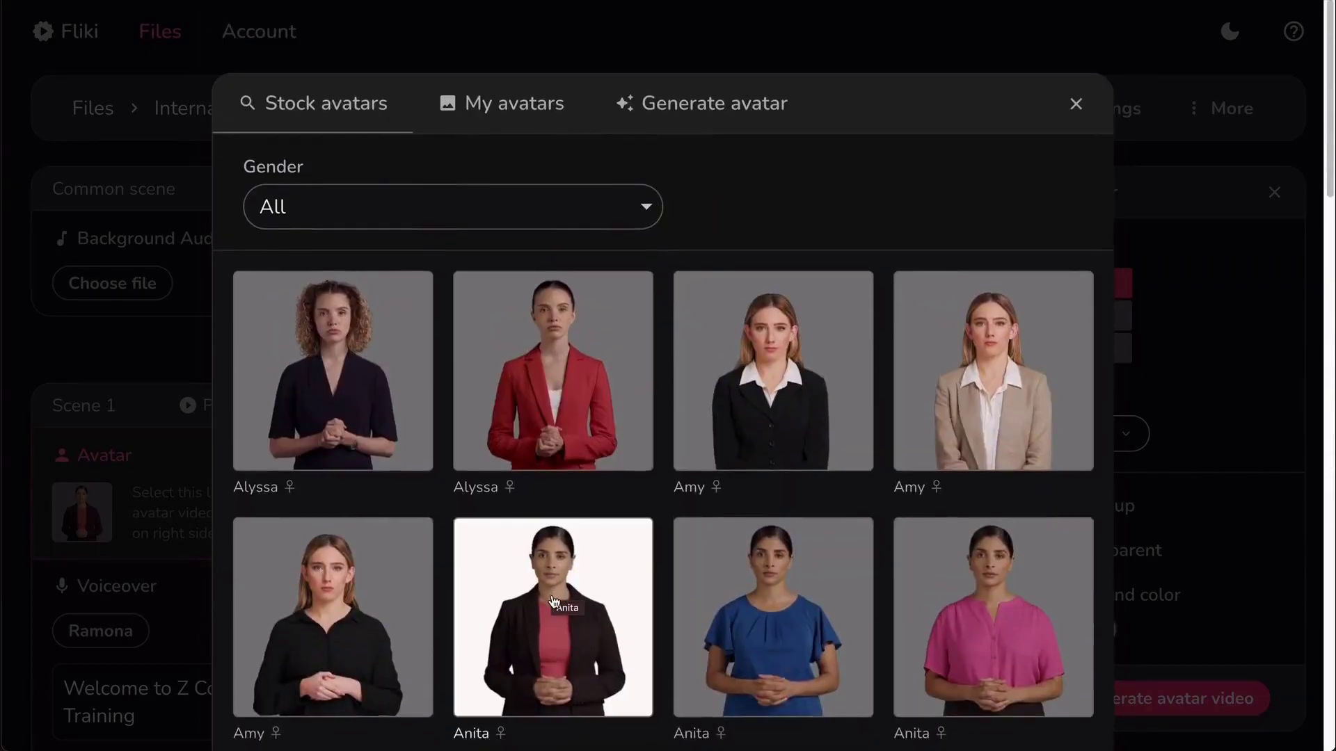
pyautogui.moveTo(503, 507)
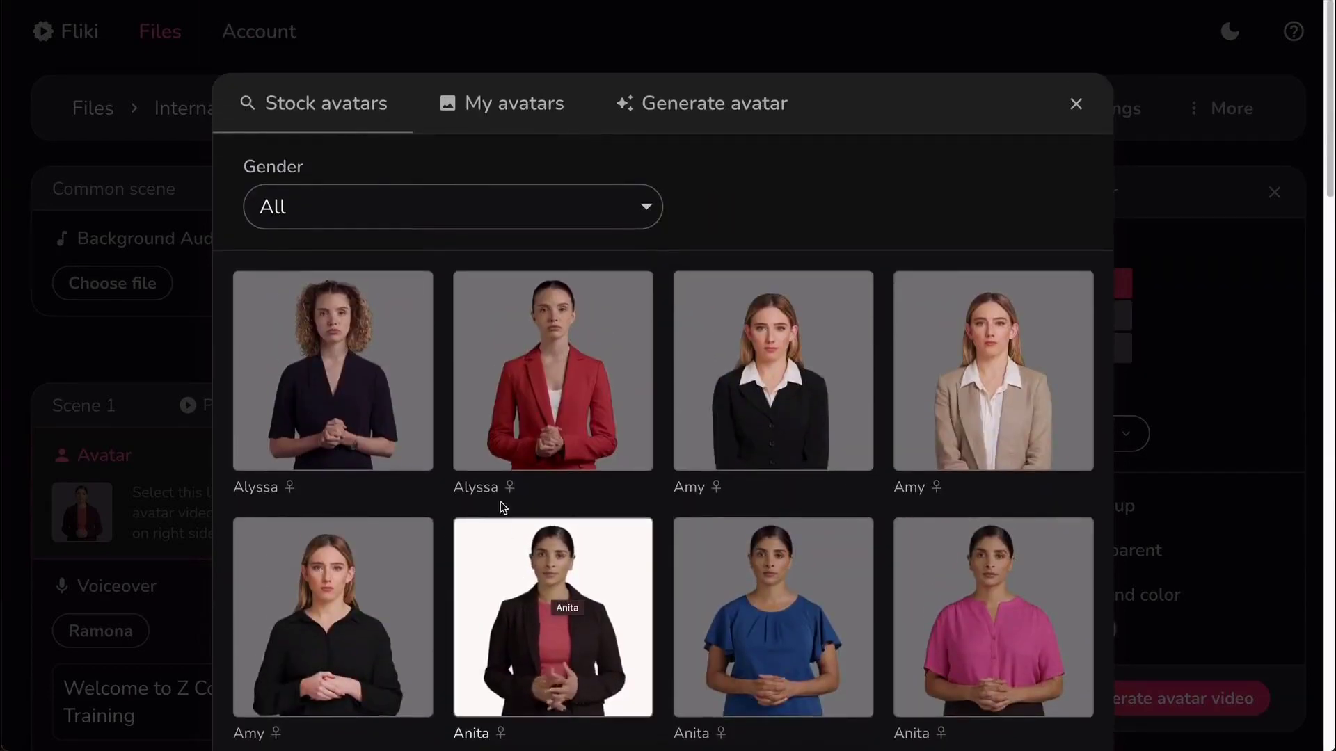
pyautogui.click(452, 206)
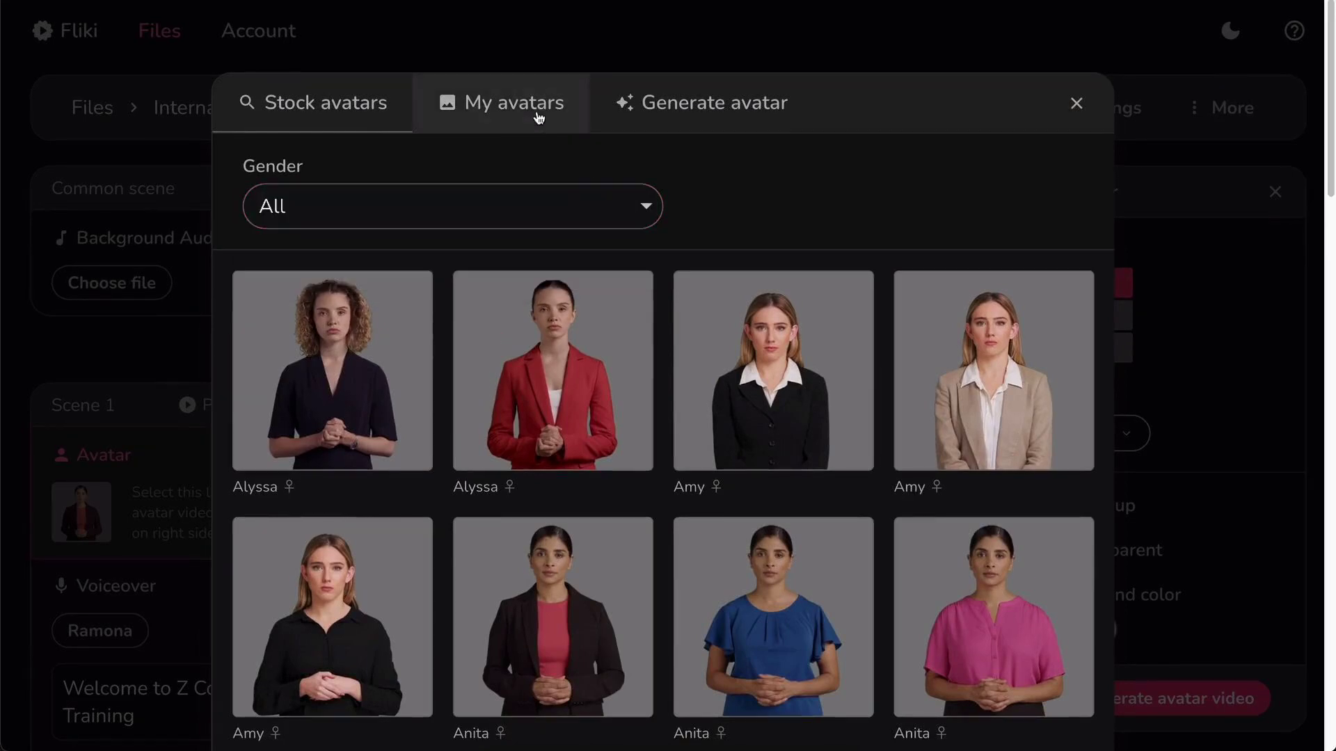
# Step: Generate a Cinematic-style portrait of a professional woman in a black blazer
pyautogui.click(513, 103)
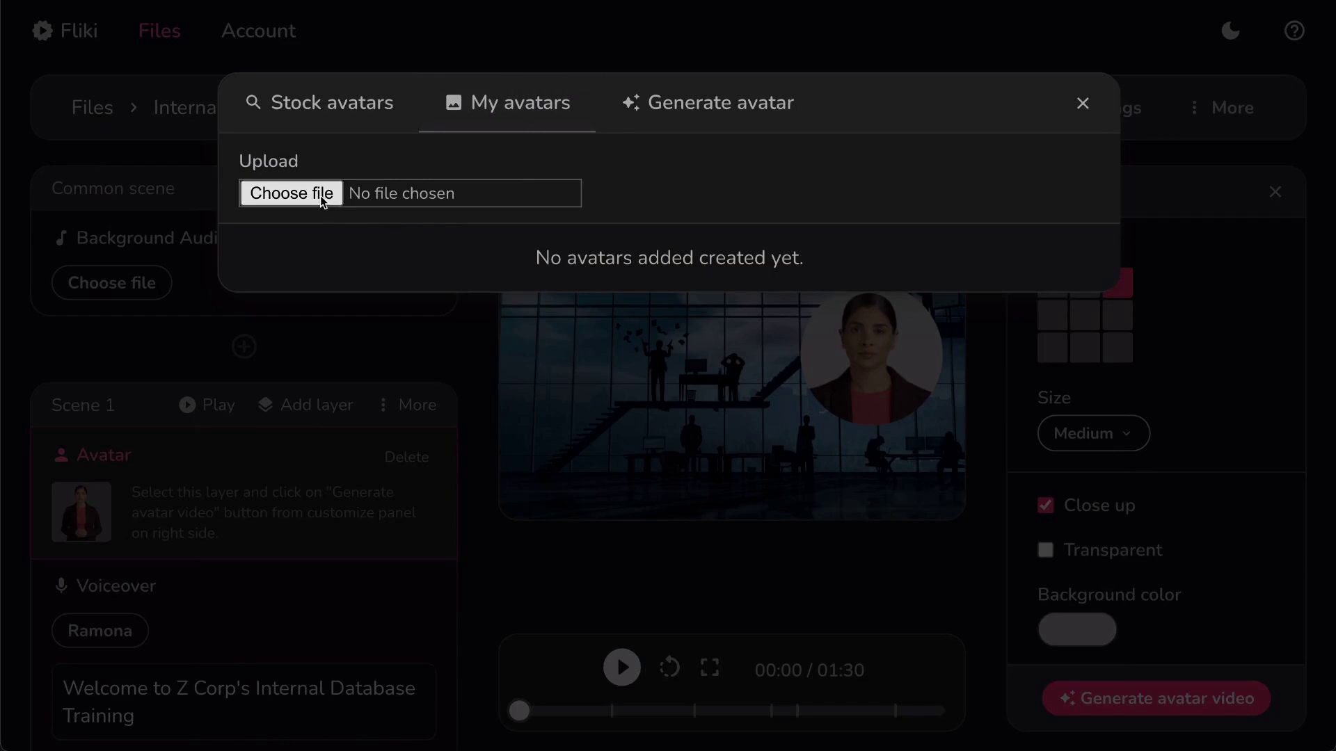
pyautogui.moveTo(320, 200)
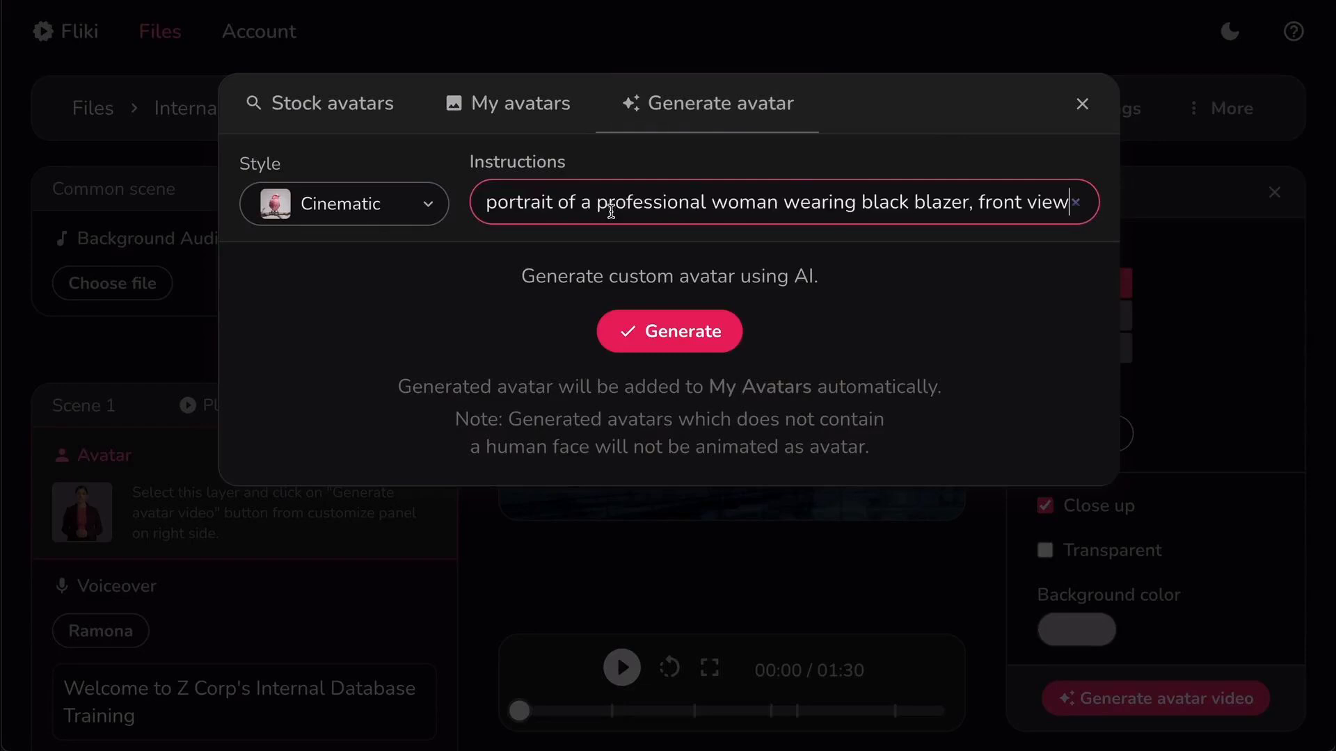
pyautogui.click(669, 330)
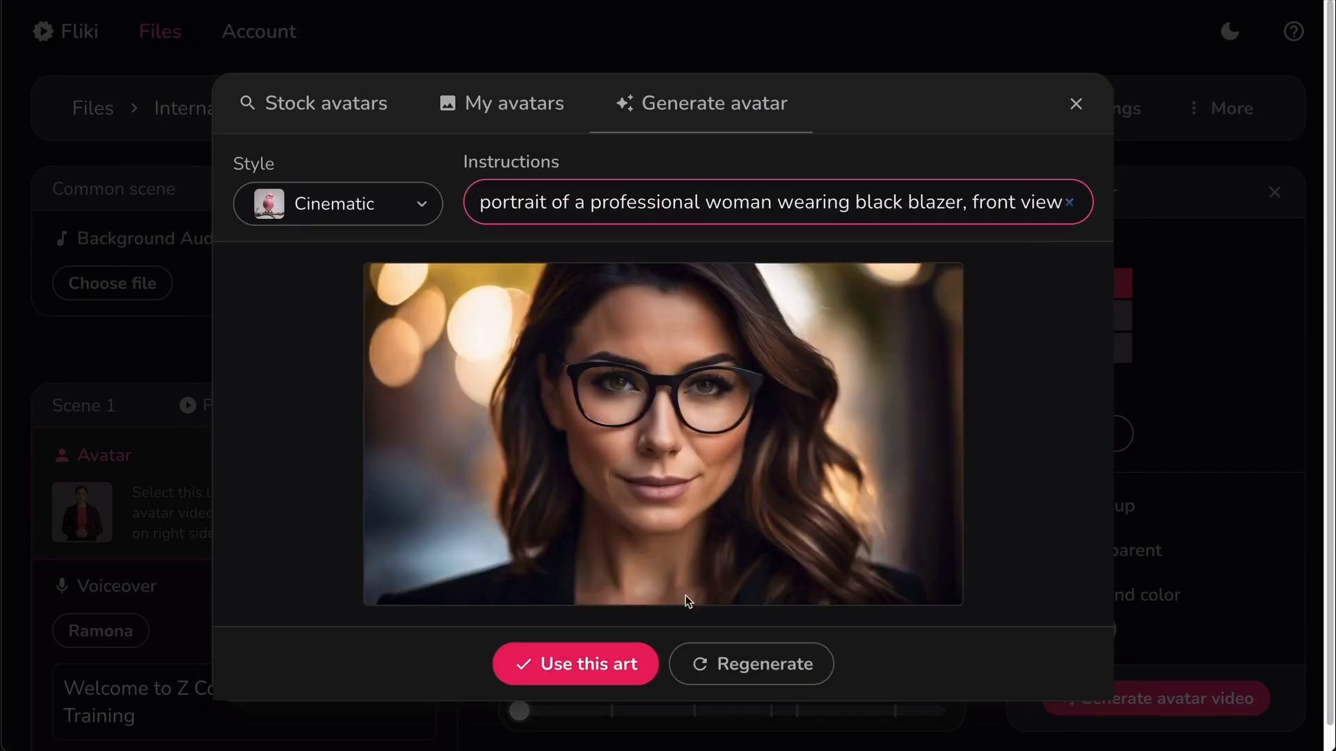
pyautogui.moveTo(576, 664)
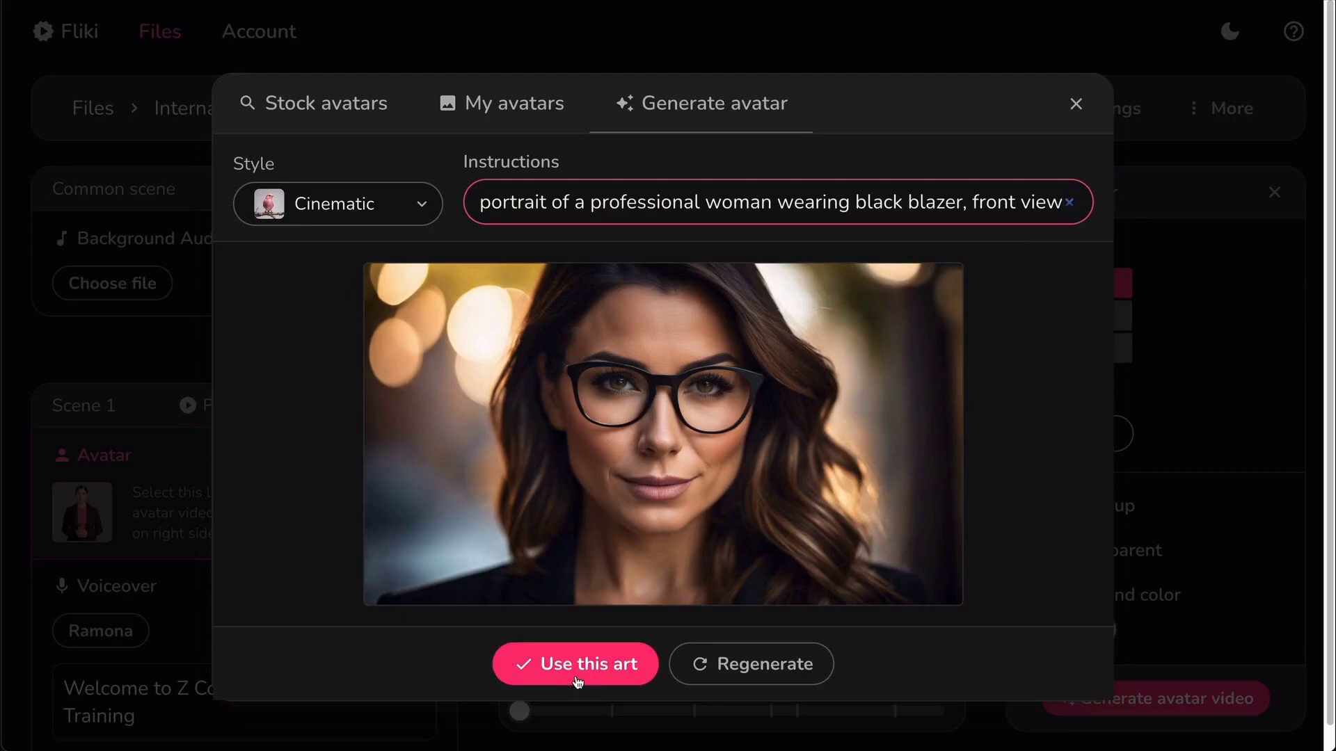
pyautogui.moveTo(733, 679)
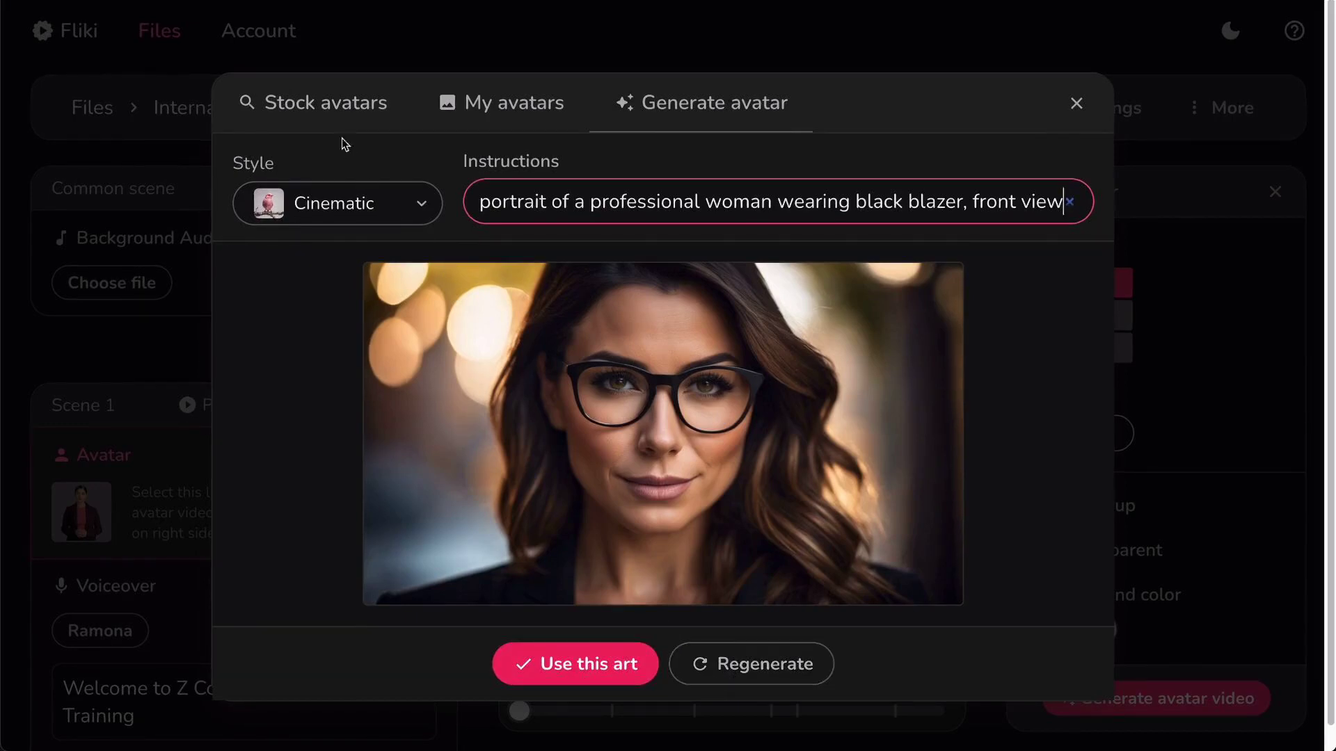
# Step: Choose the stock Anita avatar in the black blazer and pink top
pyautogui.click(323, 103)
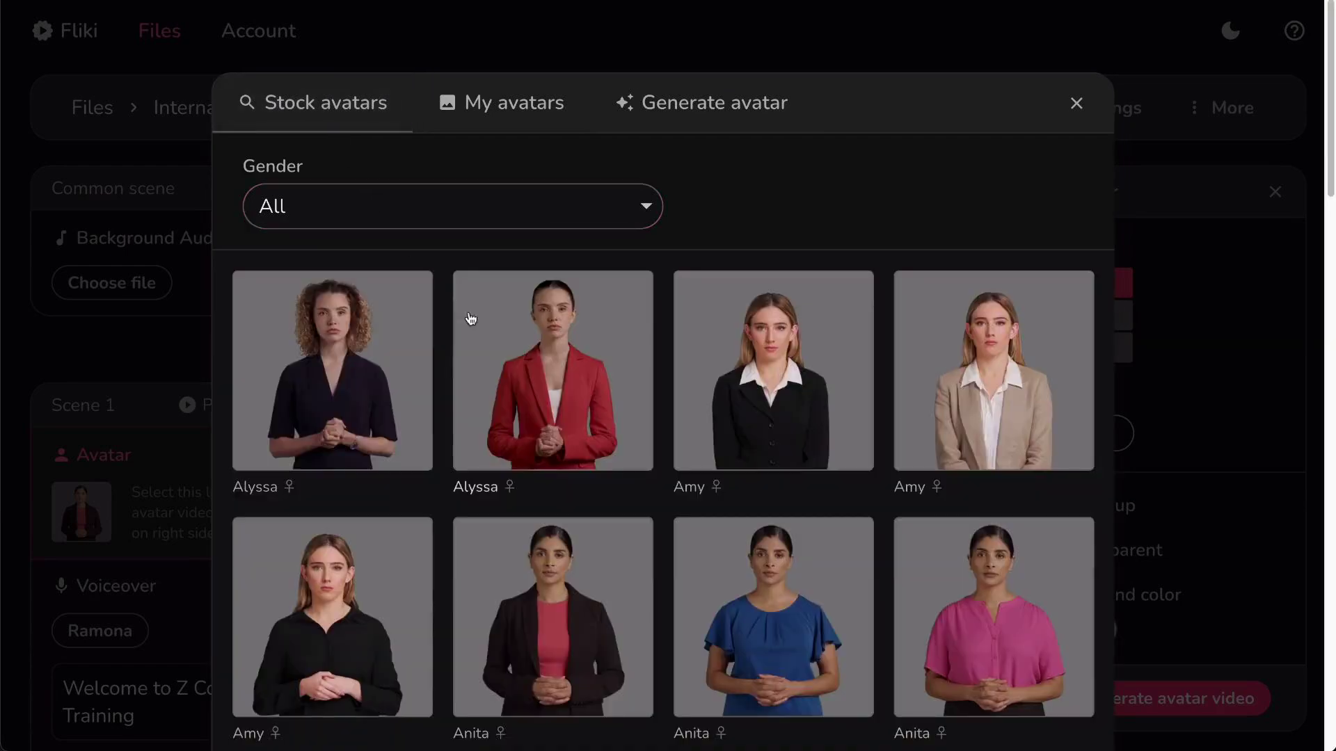
pyautogui.click(1075, 103)
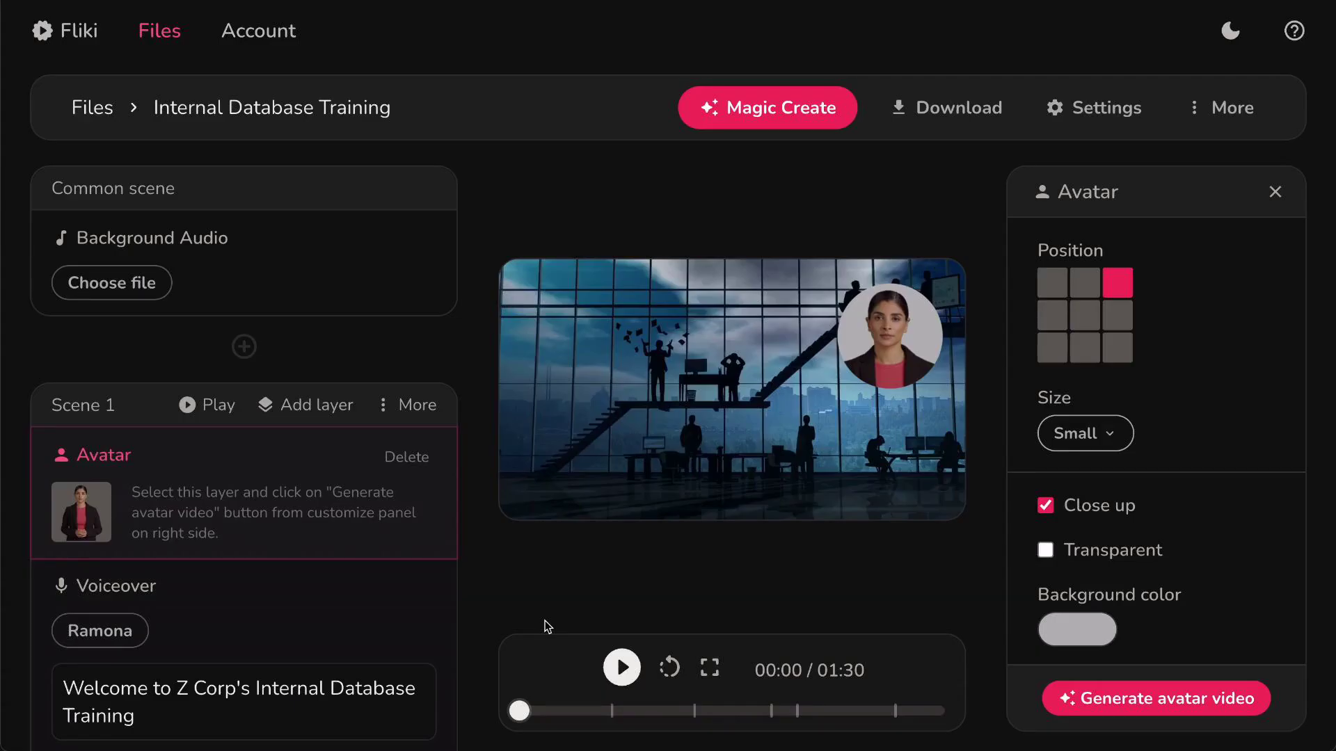
pyautogui.moveTo(1084, 361)
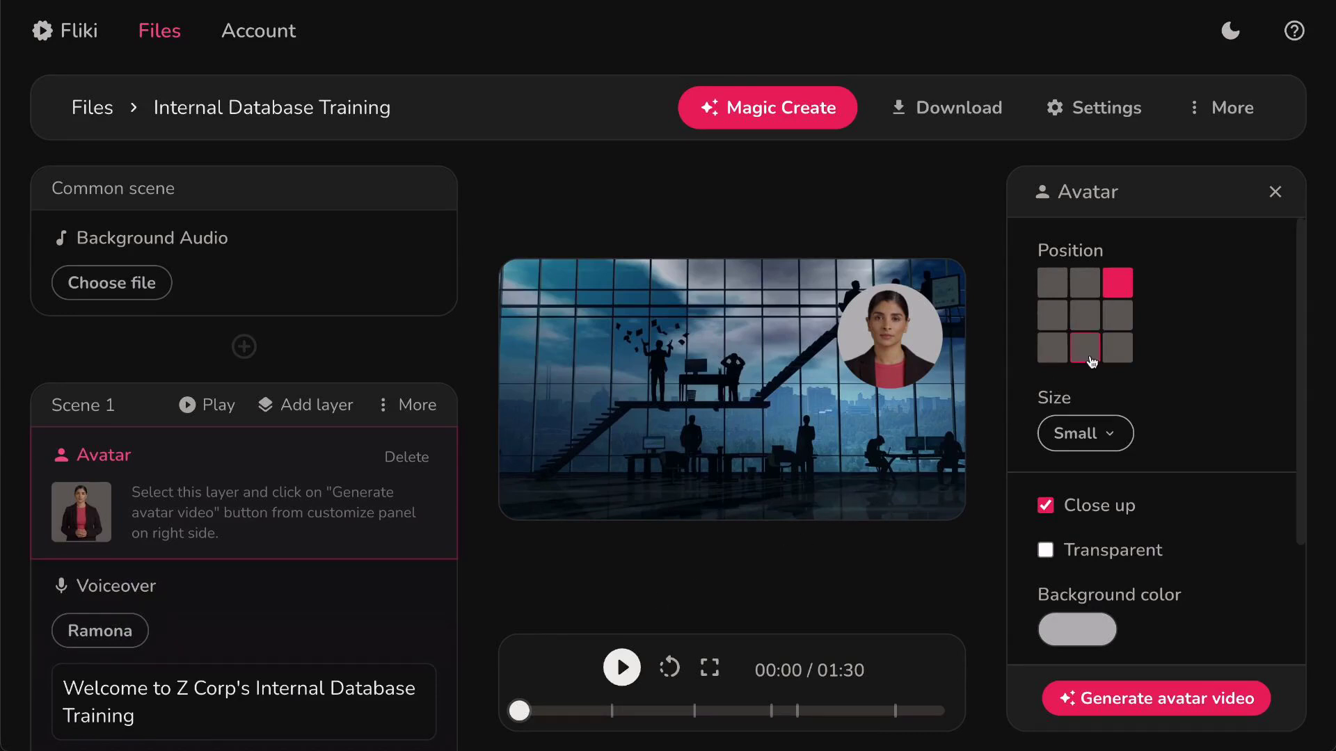
# Step: Place the avatar bottom-left at Large size with a transparent background
pyautogui.click(1049, 349)
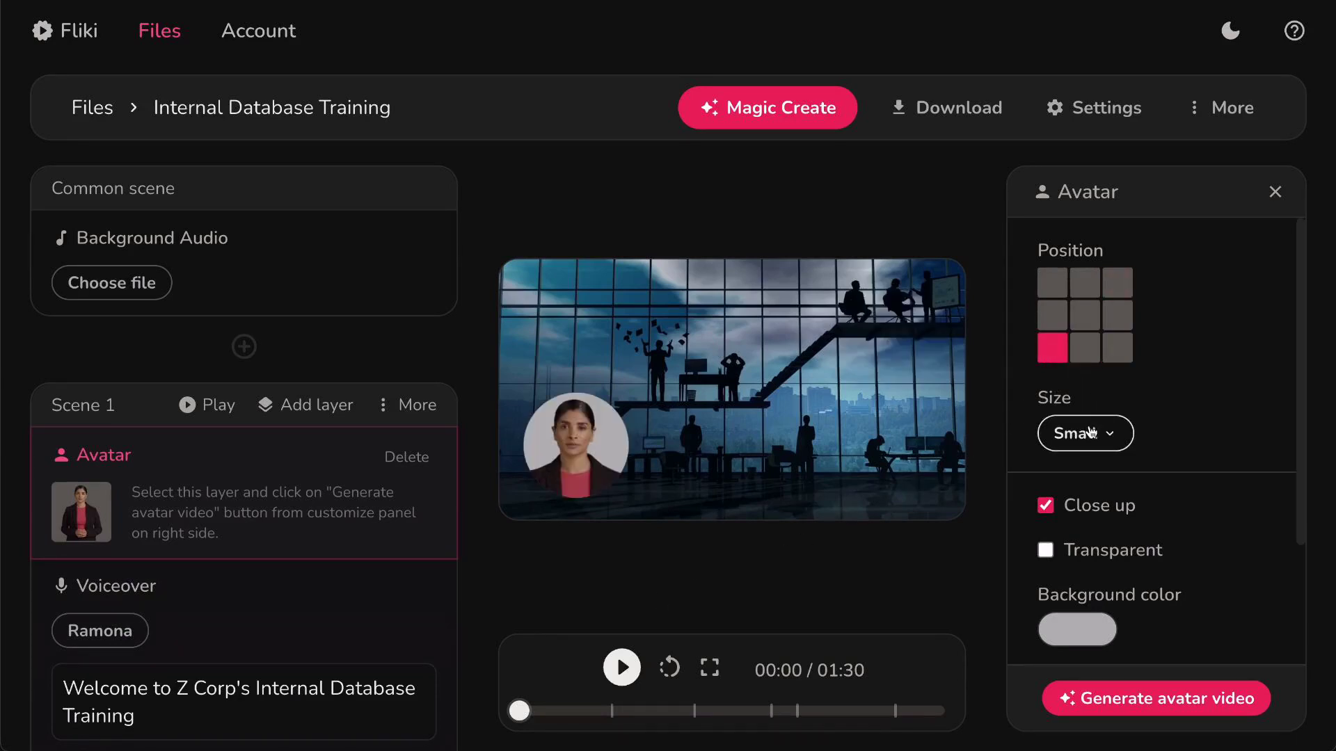
pyautogui.click(1084, 433)
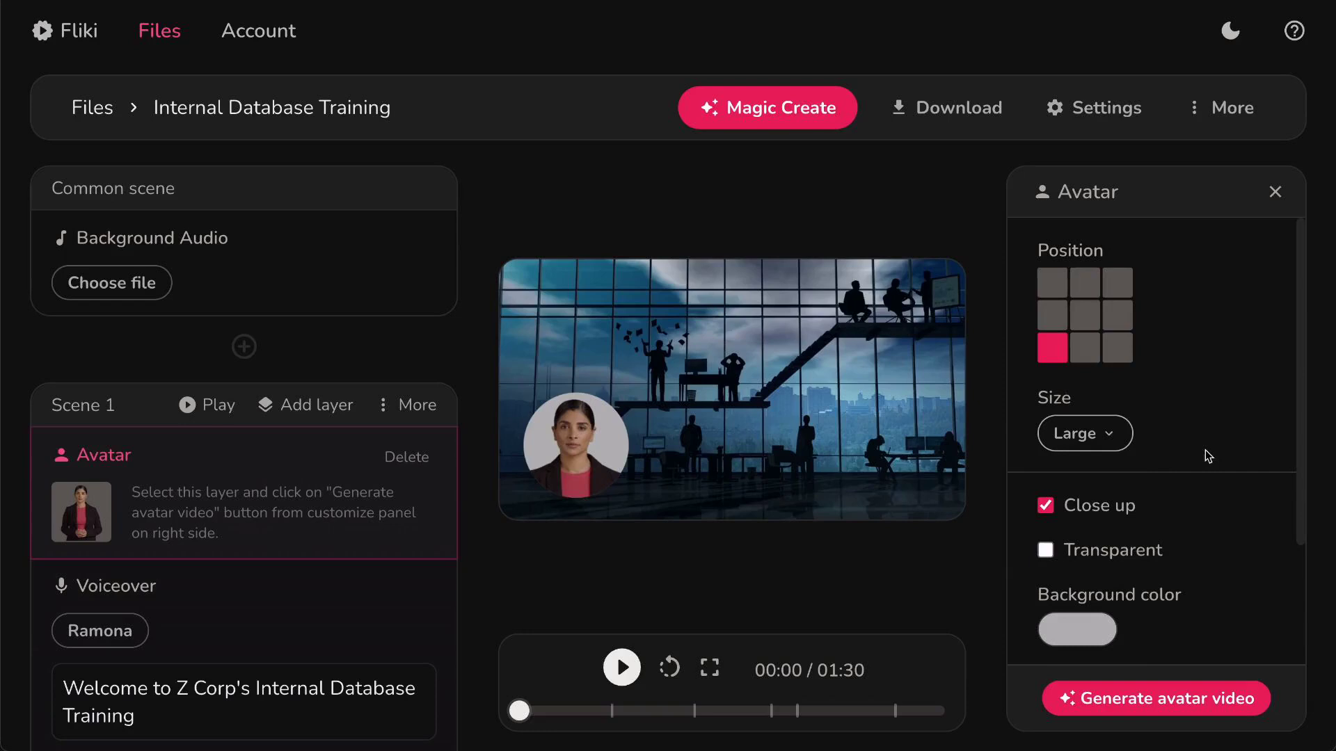
pyautogui.click(1043, 505)
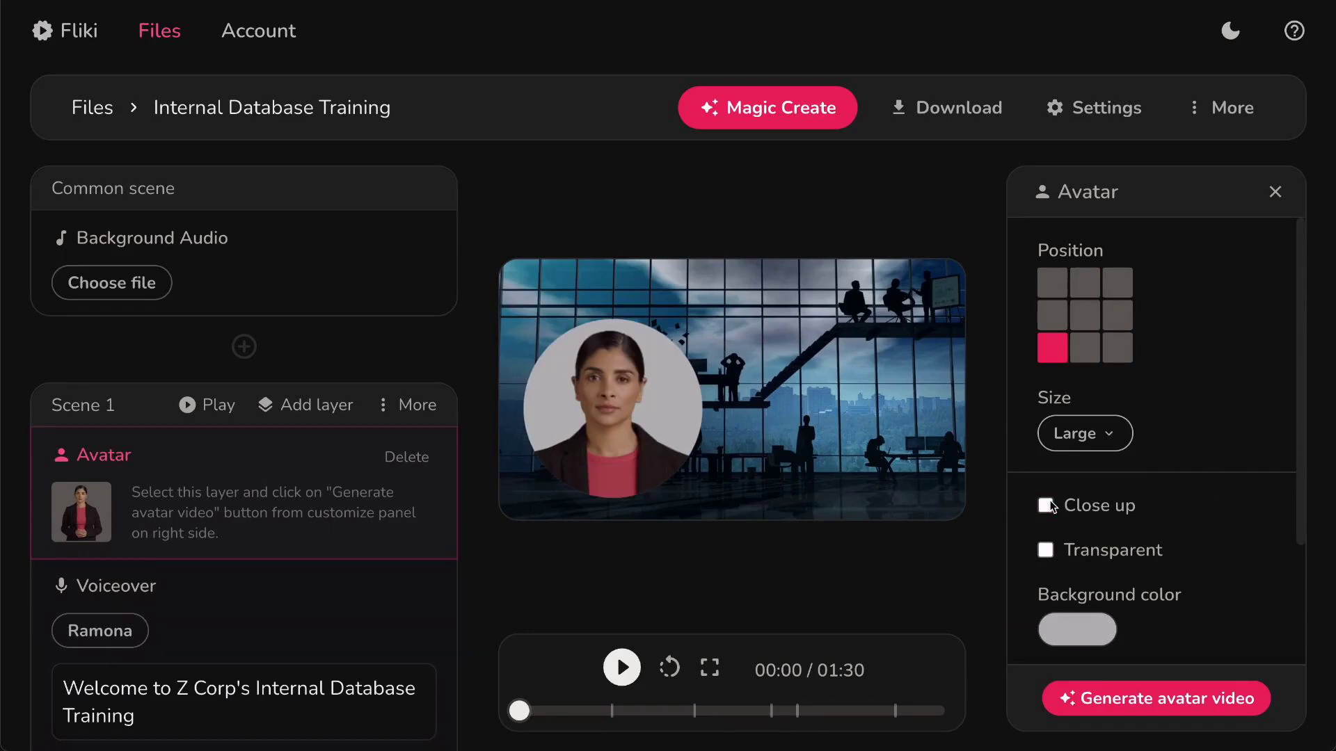
pyautogui.click(1044, 506)
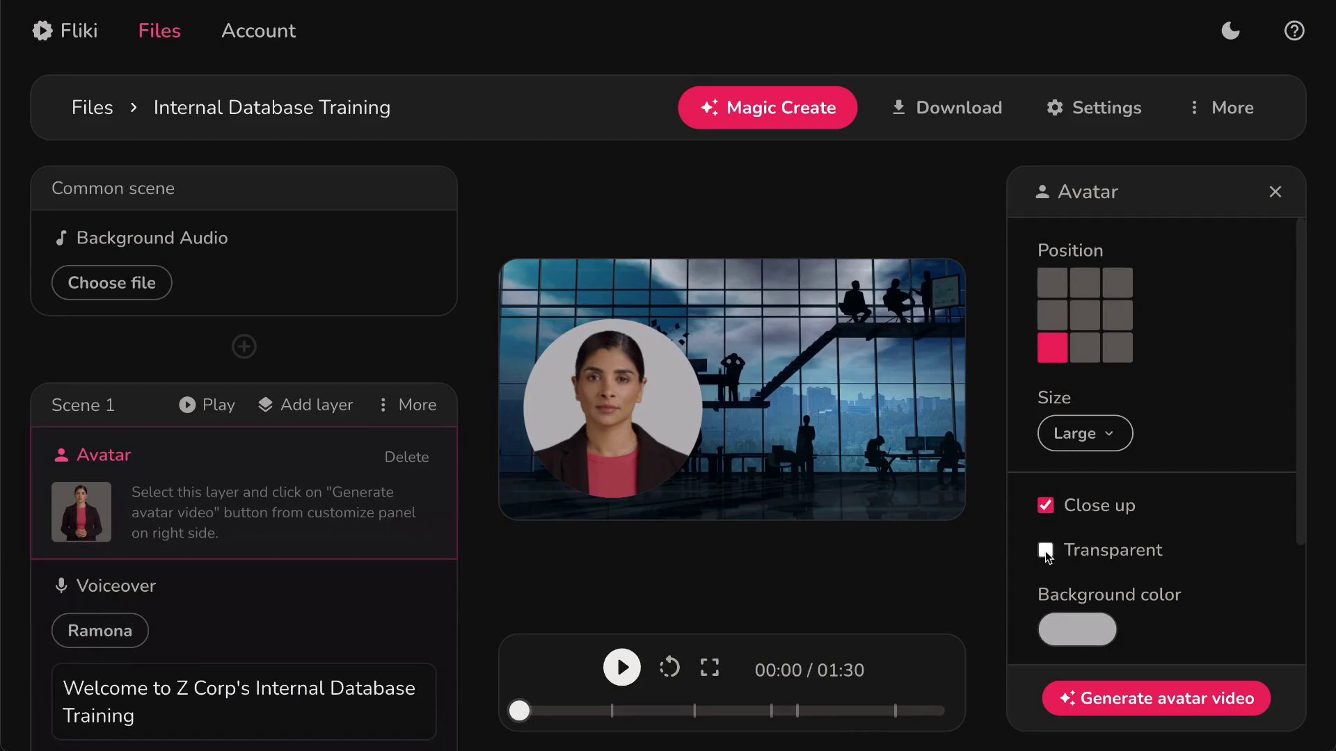
pyautogui.click(1045, 550)
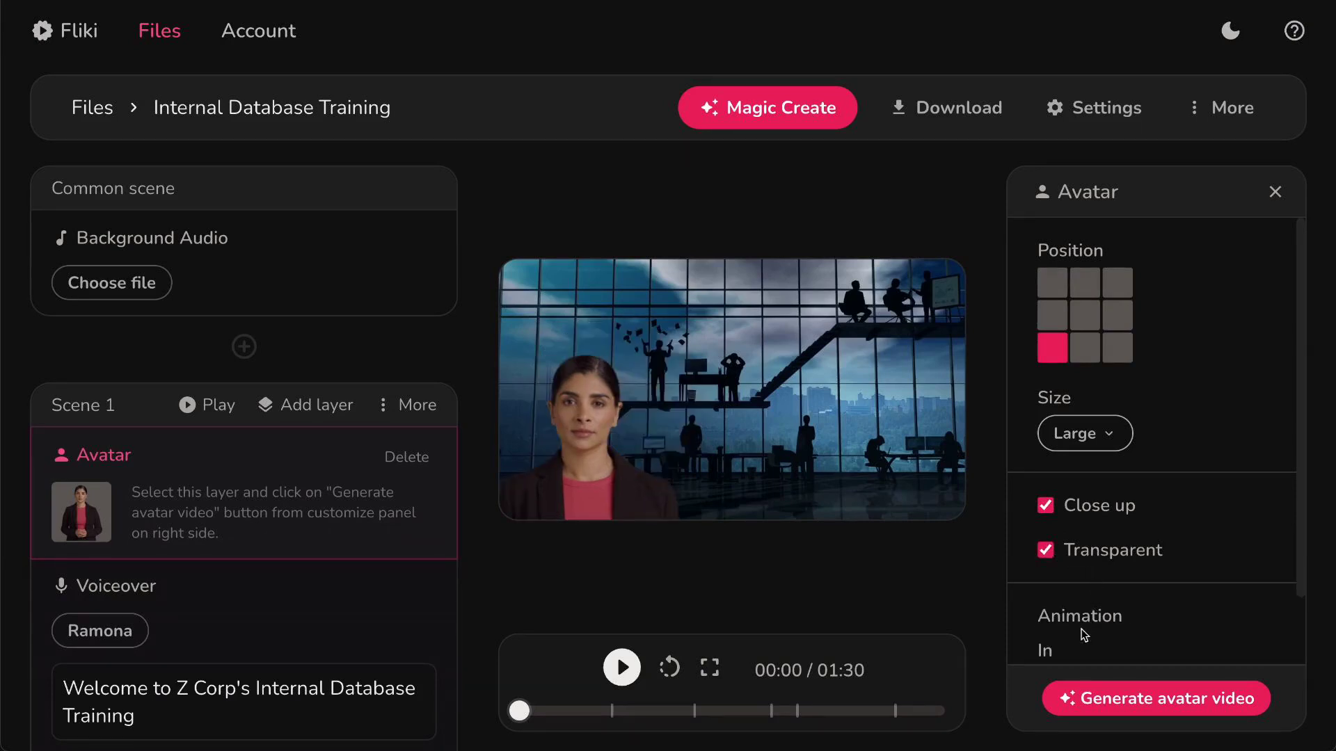
pyautogui.scroll(-3)
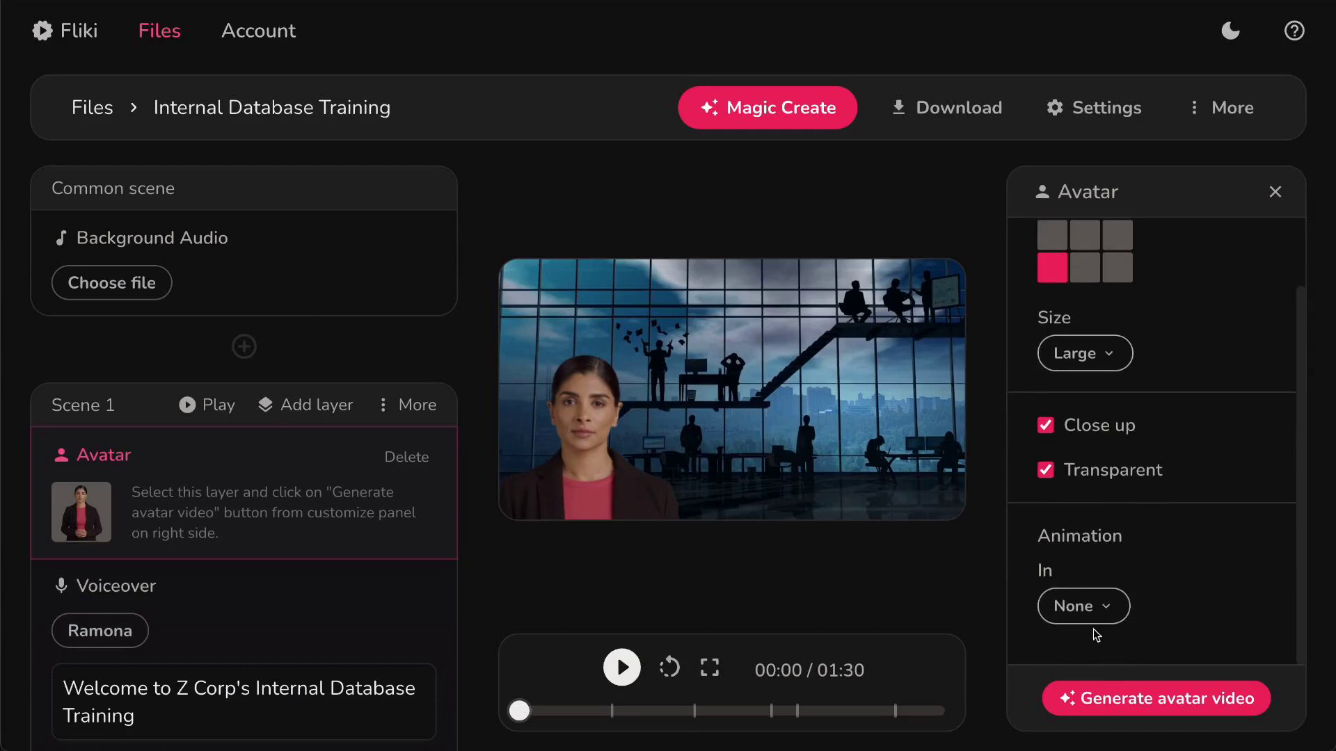
pyautogui.click(1082, 606)
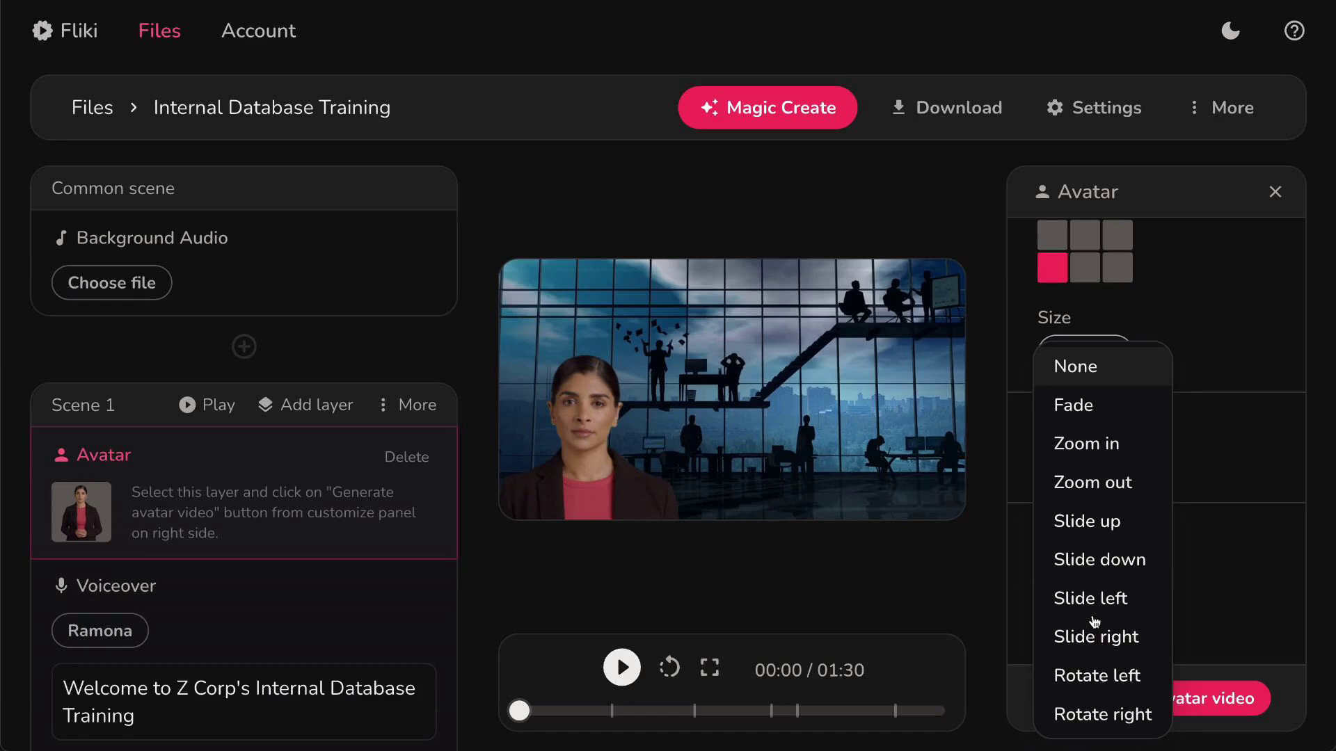
pyautogui.click(1075, 366)
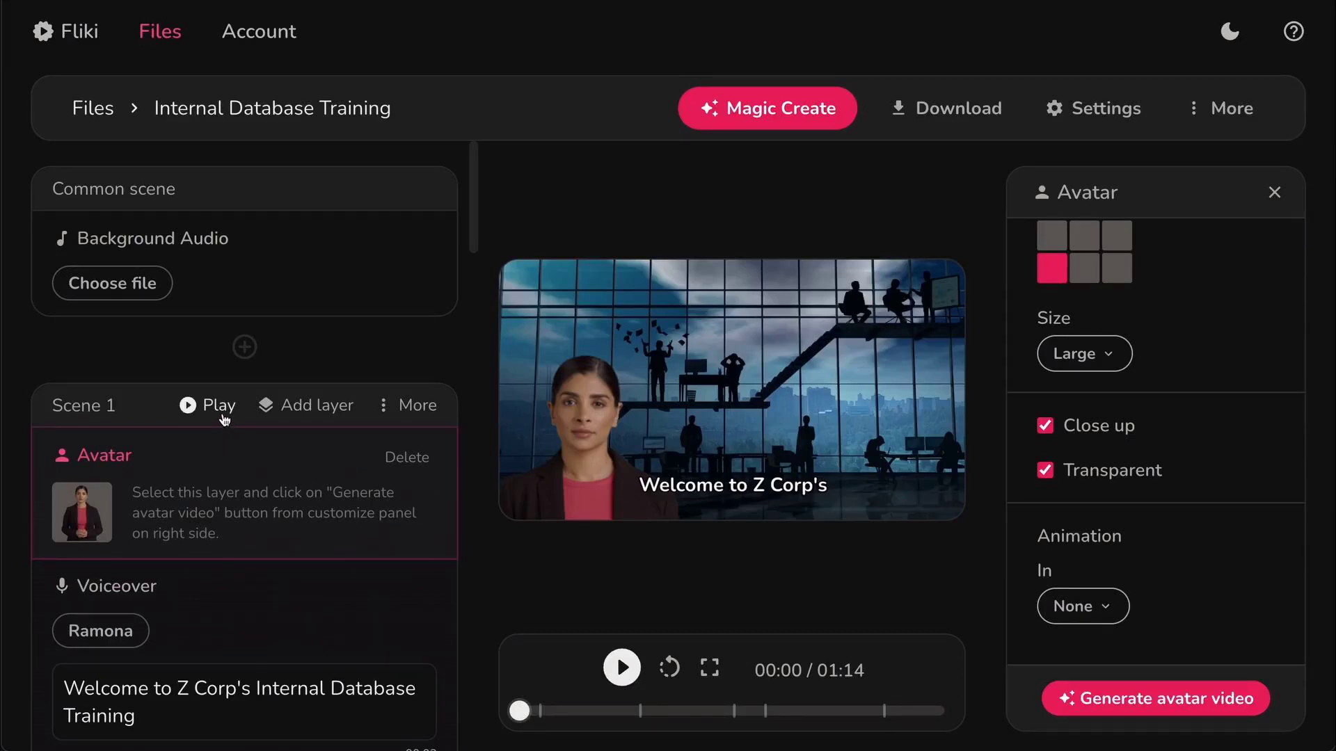
pyautogui.click(621, 668)
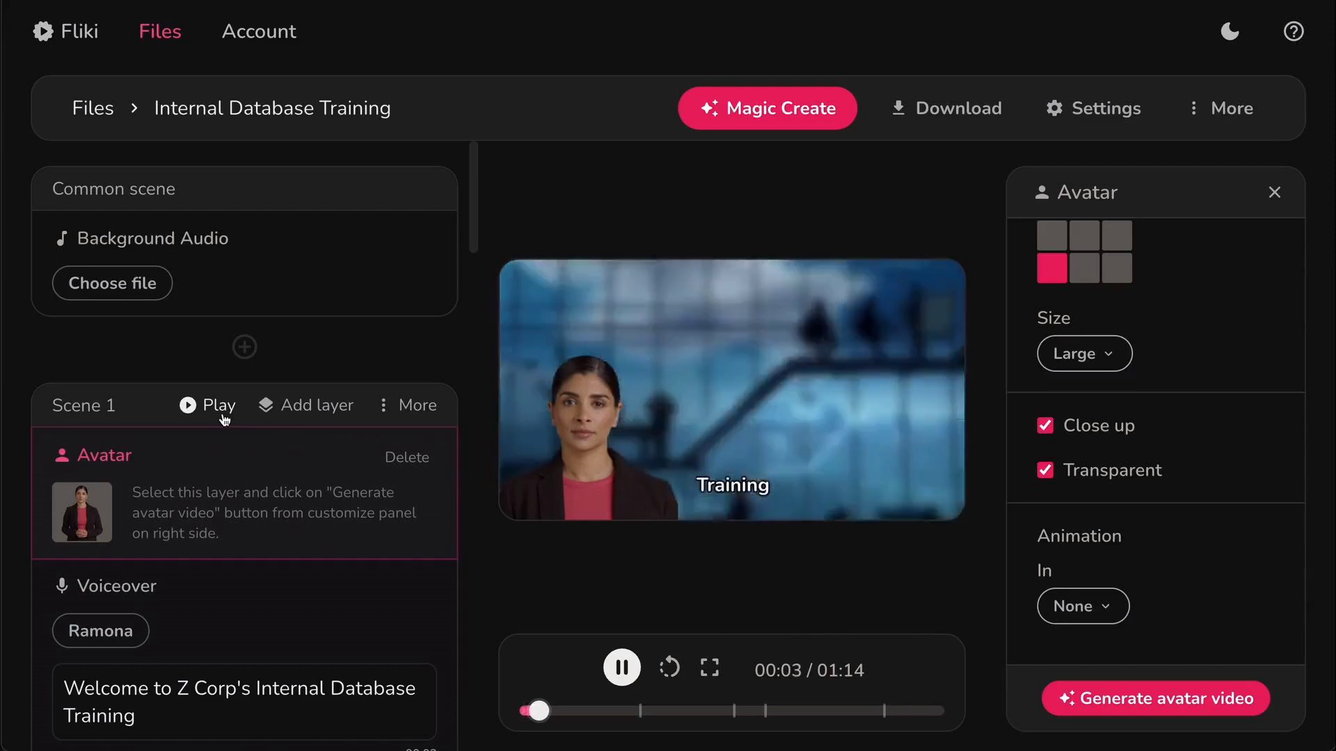
pyautogui.click(621, 668)
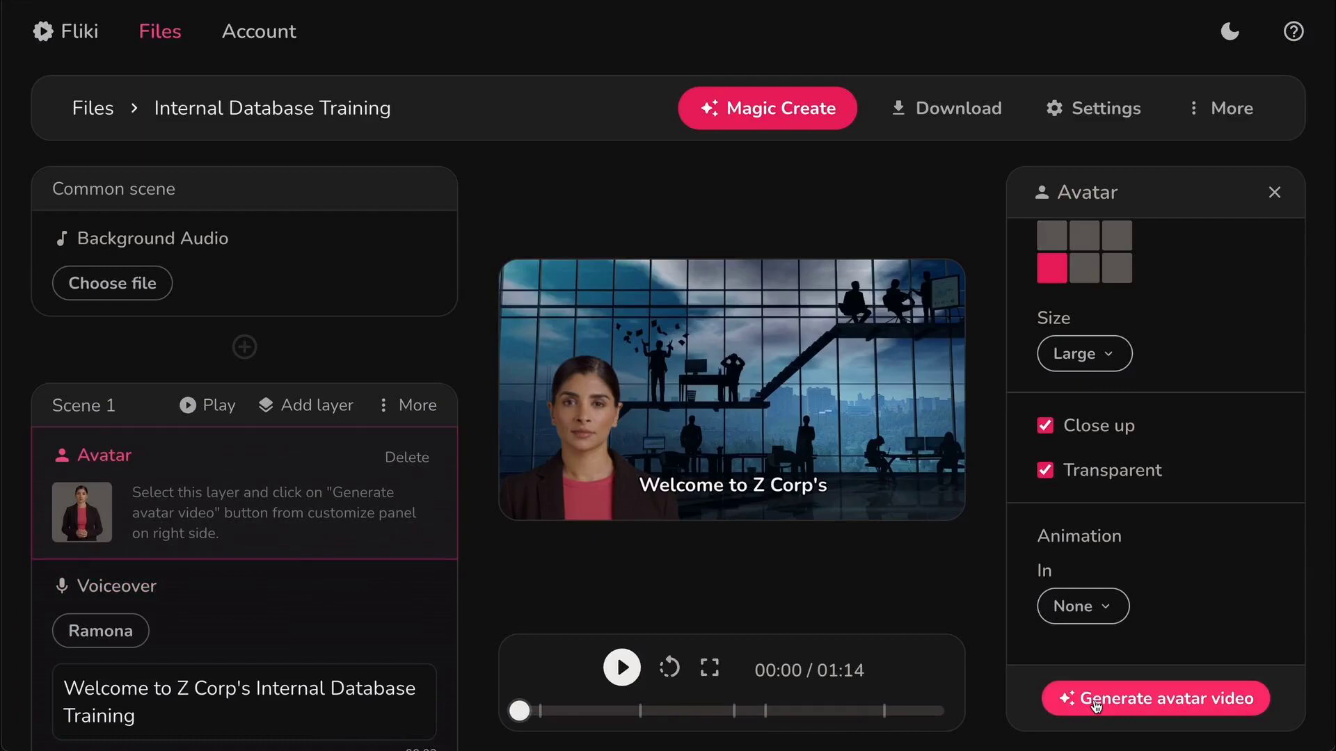
# Step: Generate Scene 1's talking avatar video, then play and stop the preview
pyautogui.click(1155, 699)
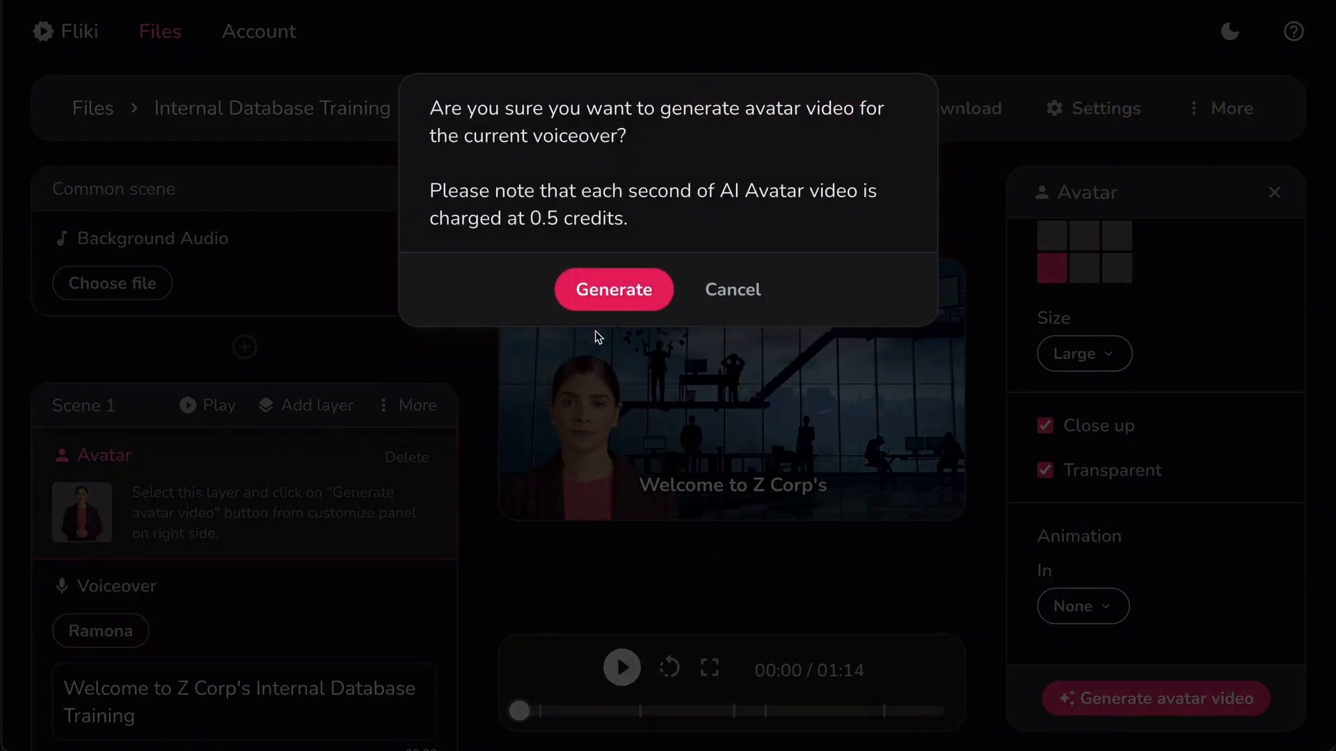
pyautogui.click(614, 289)
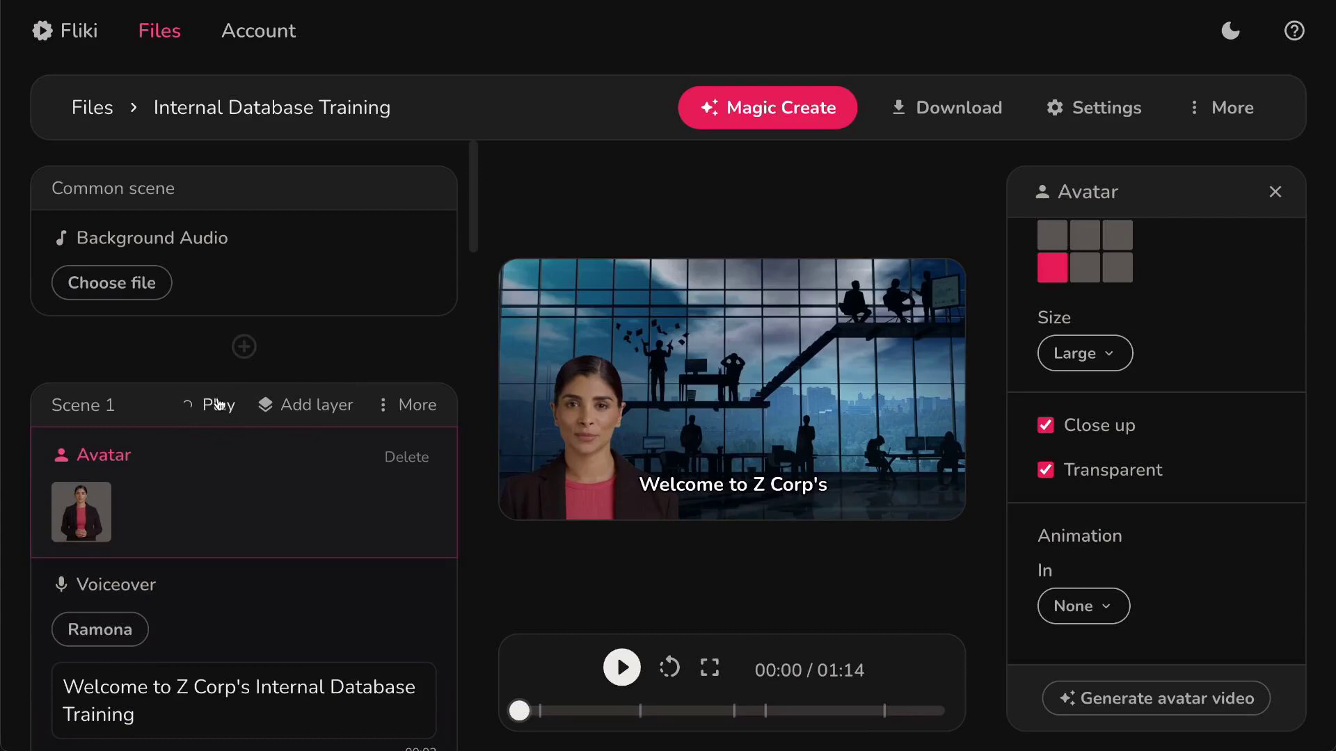
pyautogui.click(621, 668)
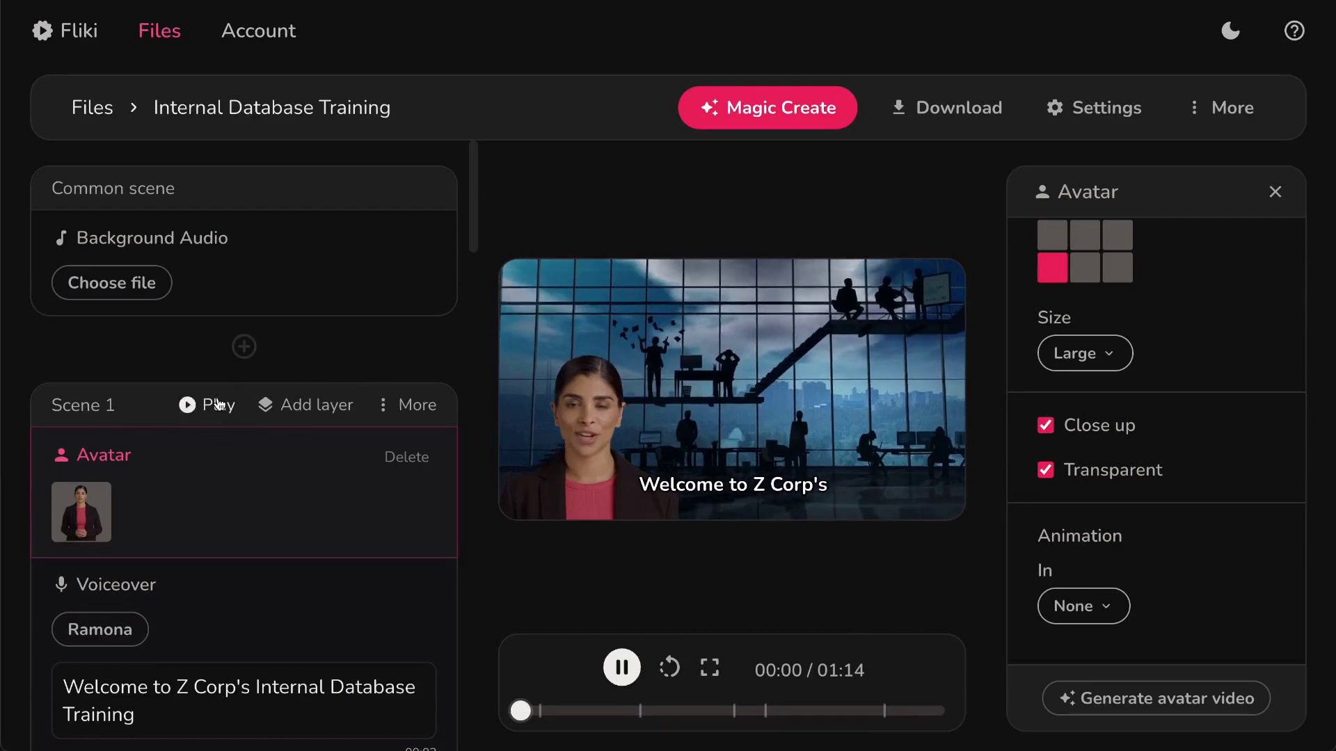
pyautogui.click(622, 667)
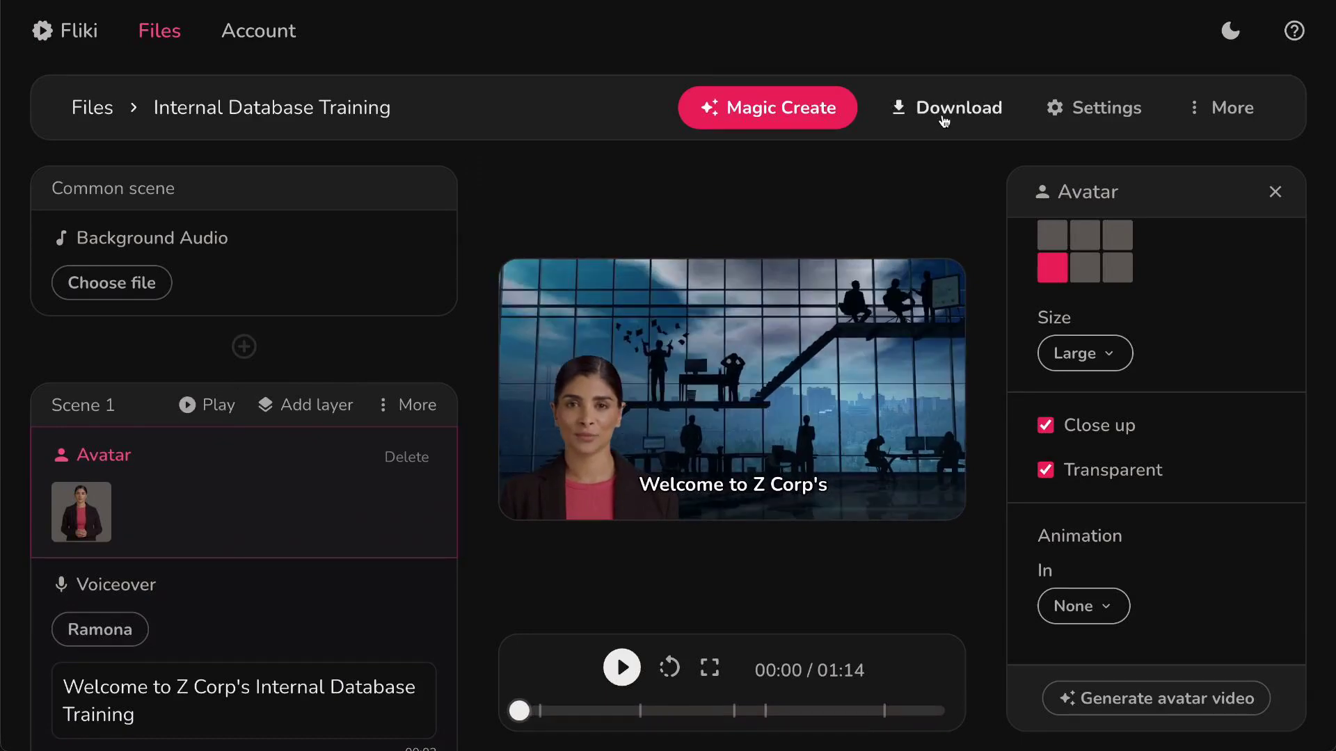
# Step: Start a new export of the video from the Download dialog
pyautogui.click(944, 107)
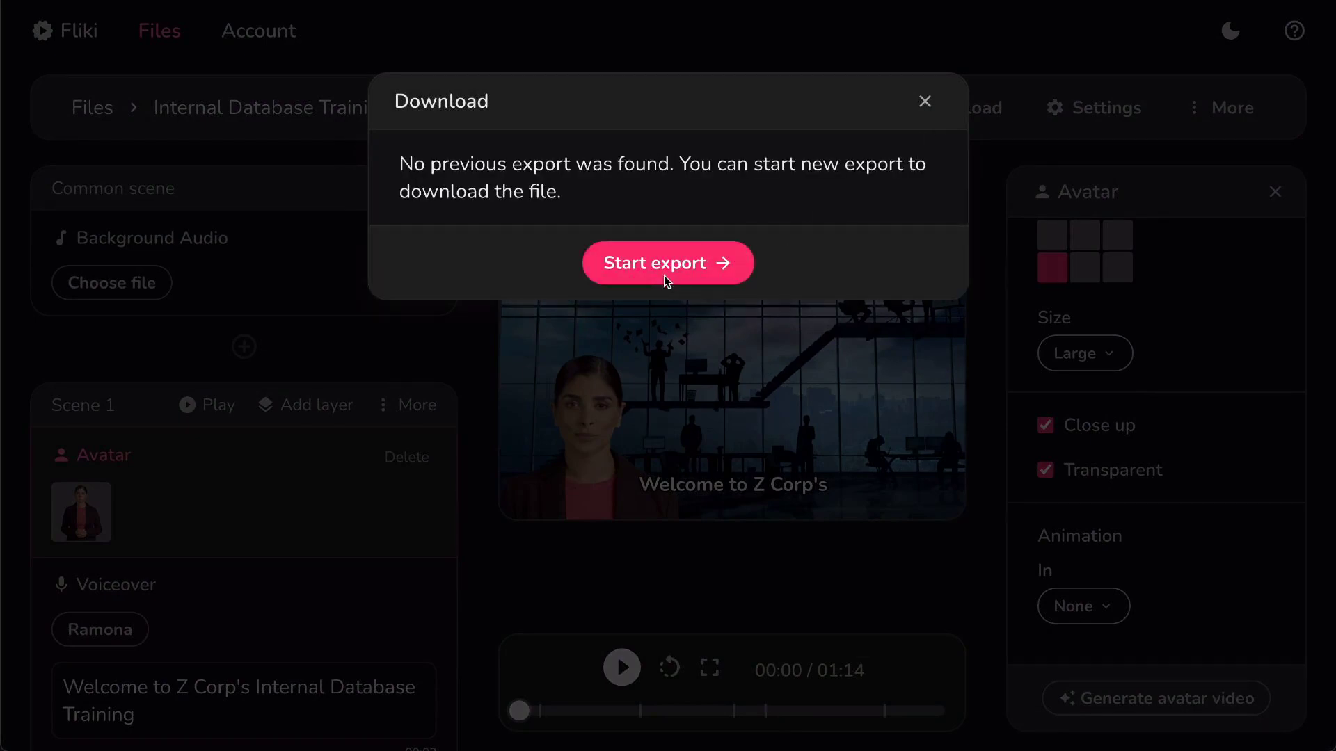
pyautogui.click(667, 263)
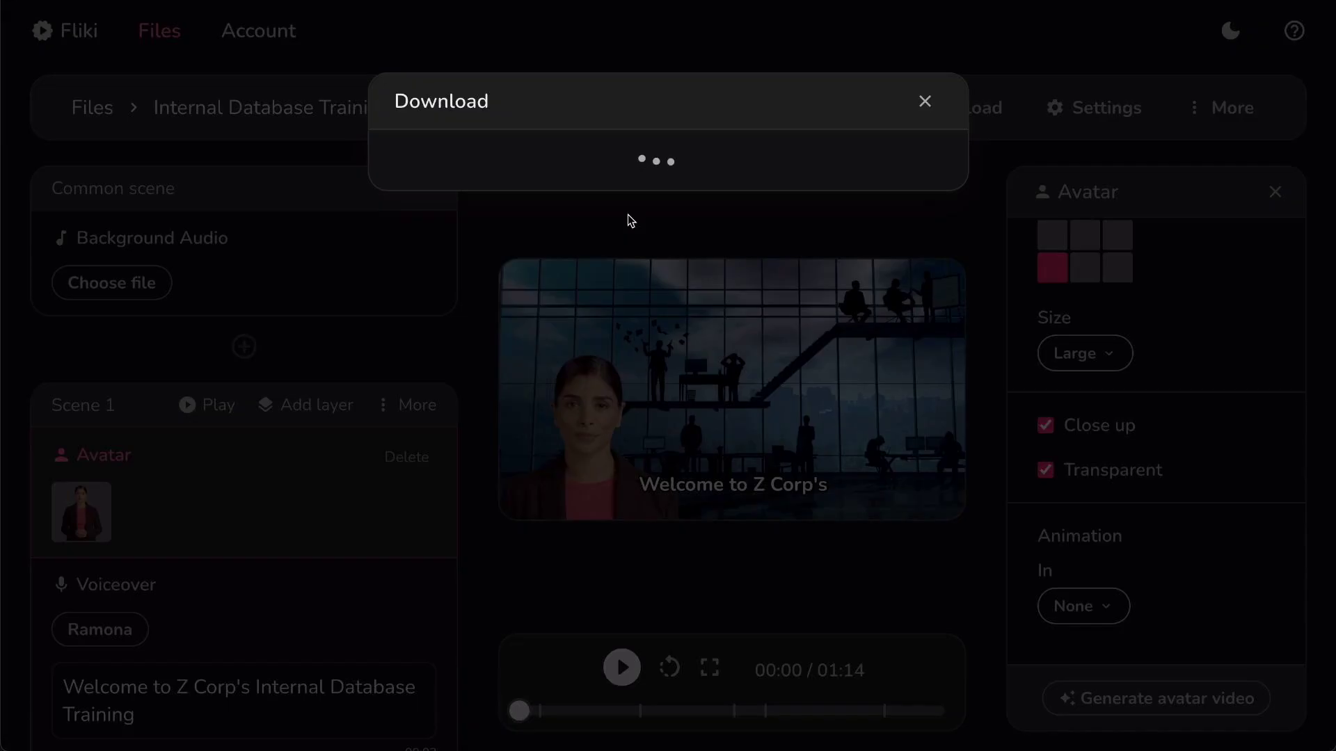